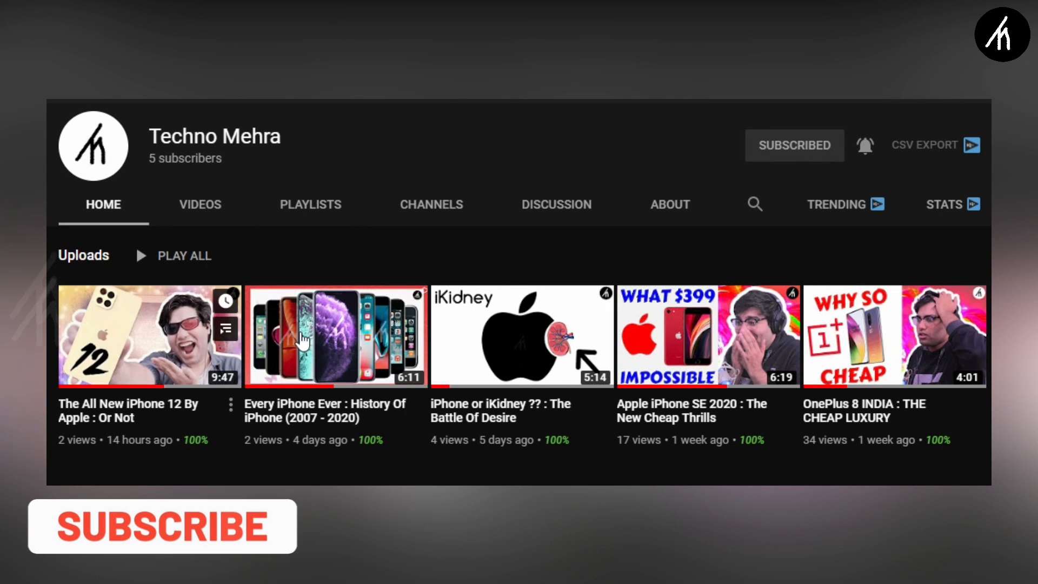
Play video_2.mp4 in VLC and take a snapshot of the smiling woman.
left_click(163, 525)
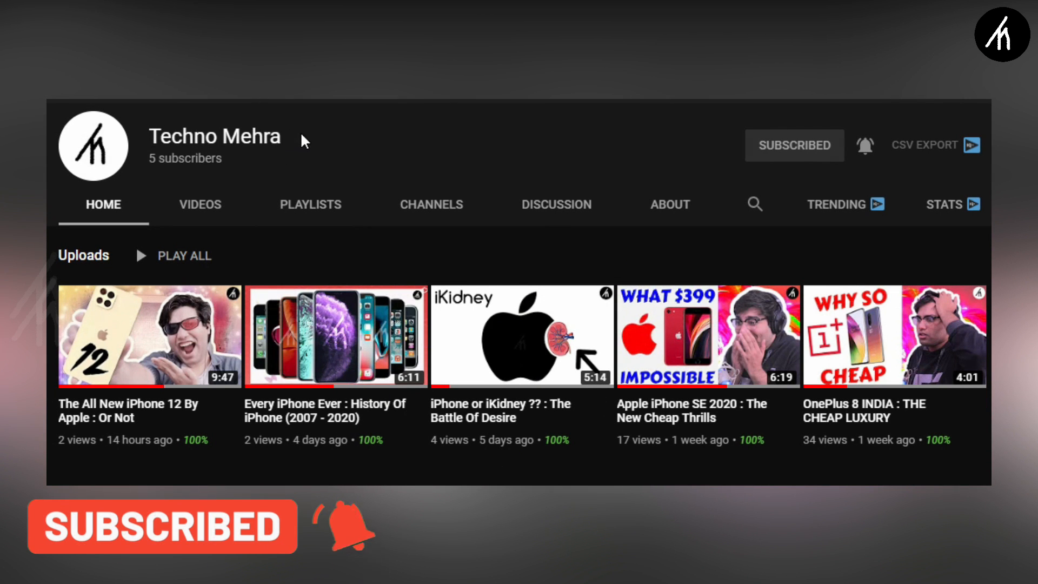
double_click(215, 136)
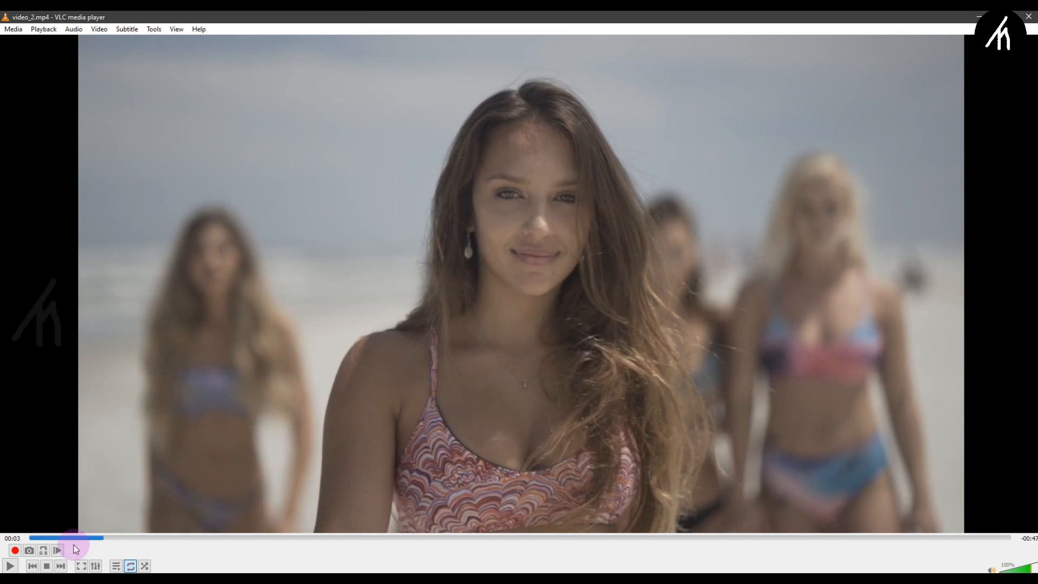
left_click(32, 550)
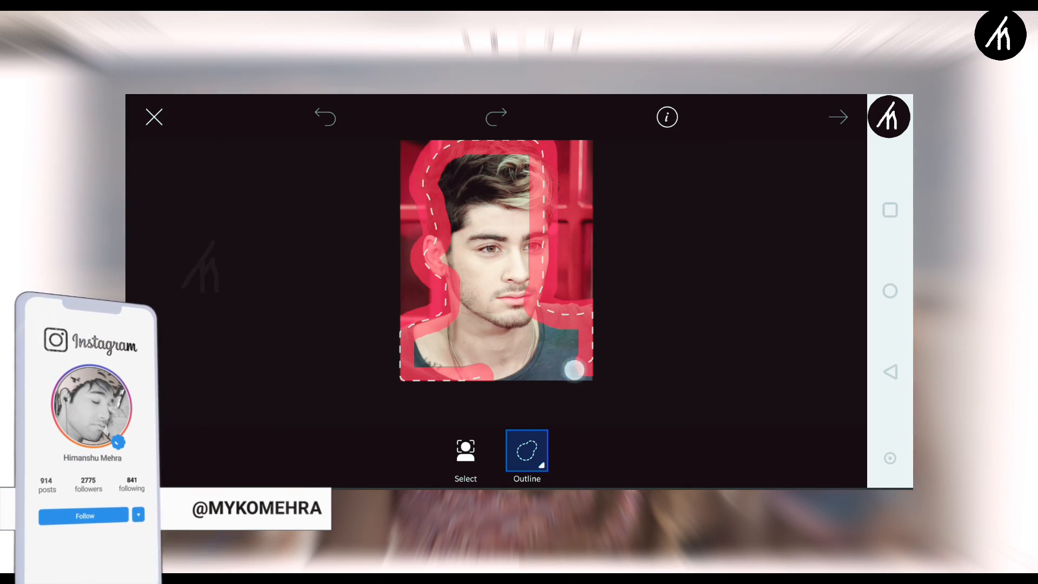
Trace the man with Outline, turn the selection into a sticker and erase stray edges.
left_click(84, 516)
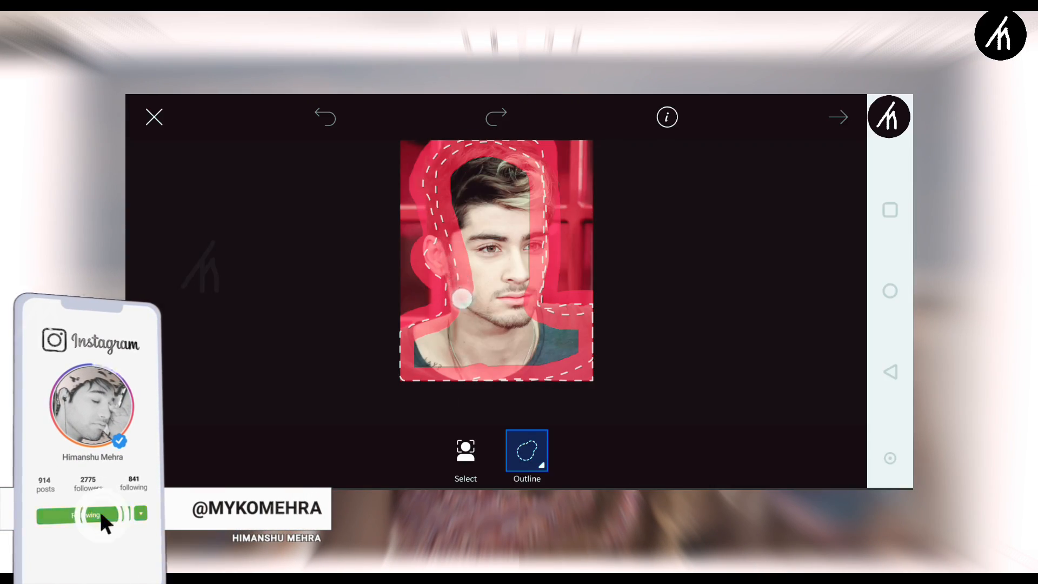
left_click(838, 117)
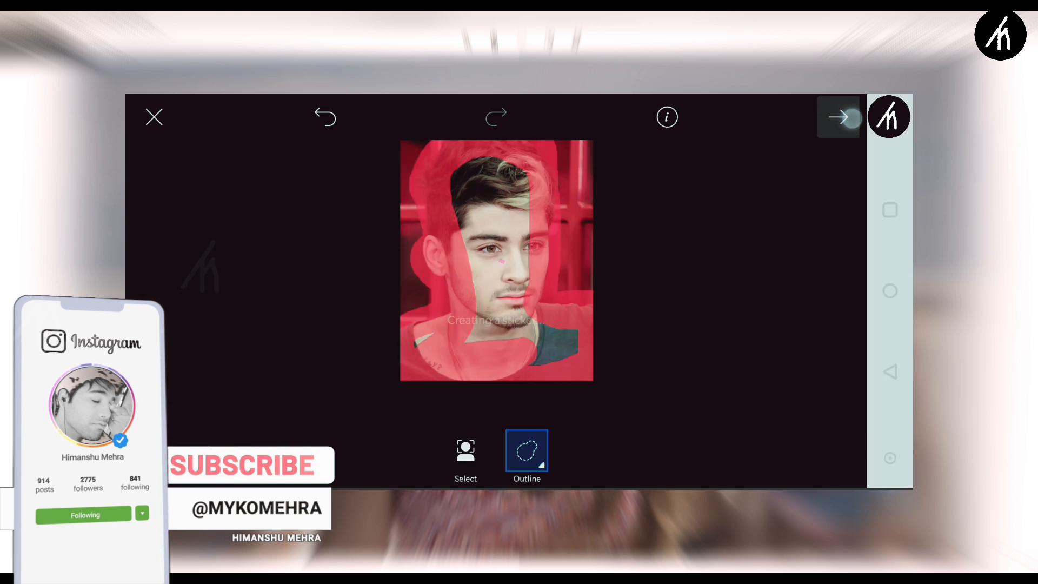
left_click(840, 117)
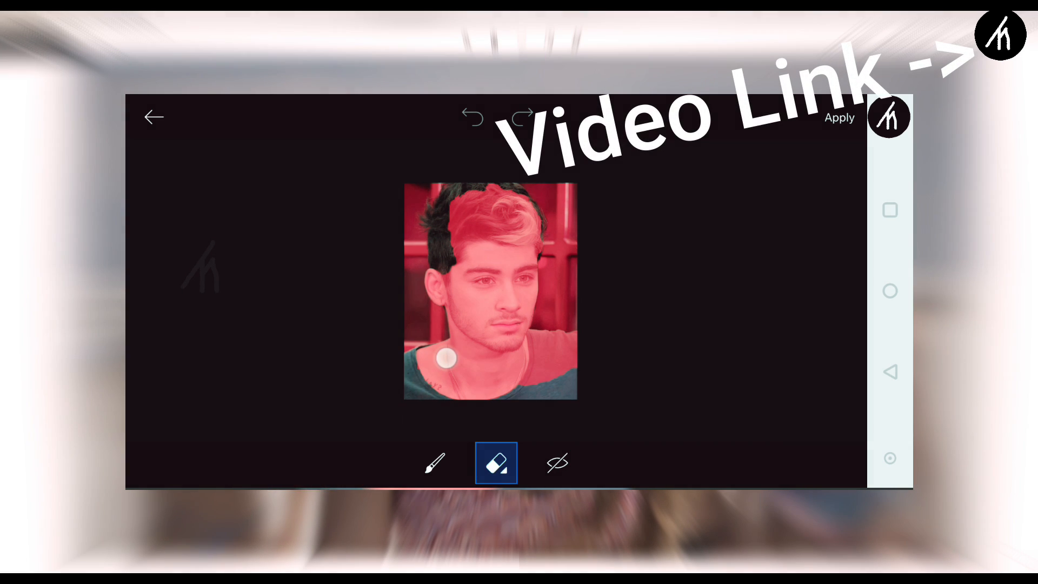
left_click(435, 463)
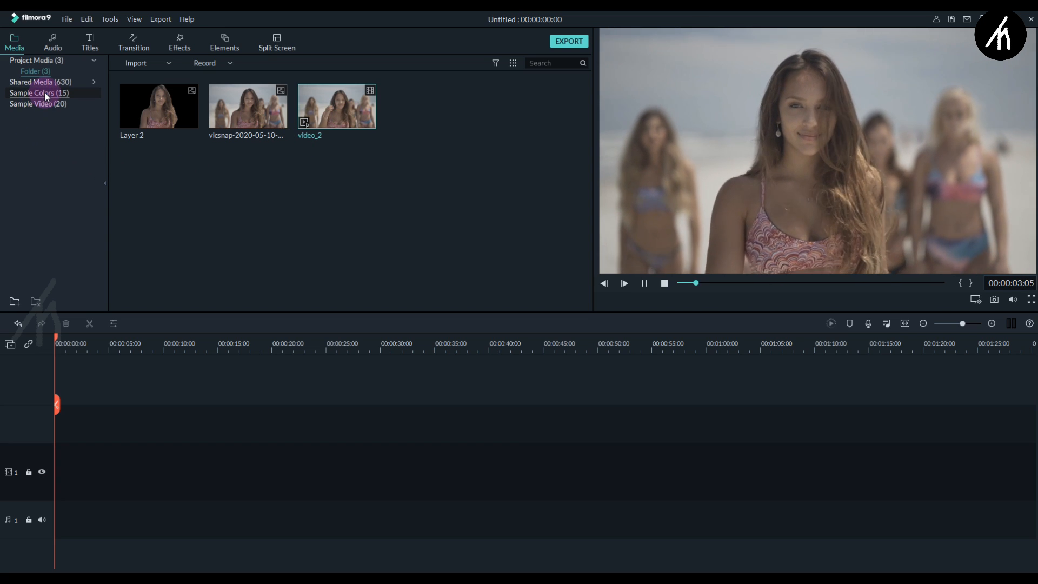
Add the Sample Colors Green clip to the timeline and extend it to 15 seconds.
left_click(38, 93)
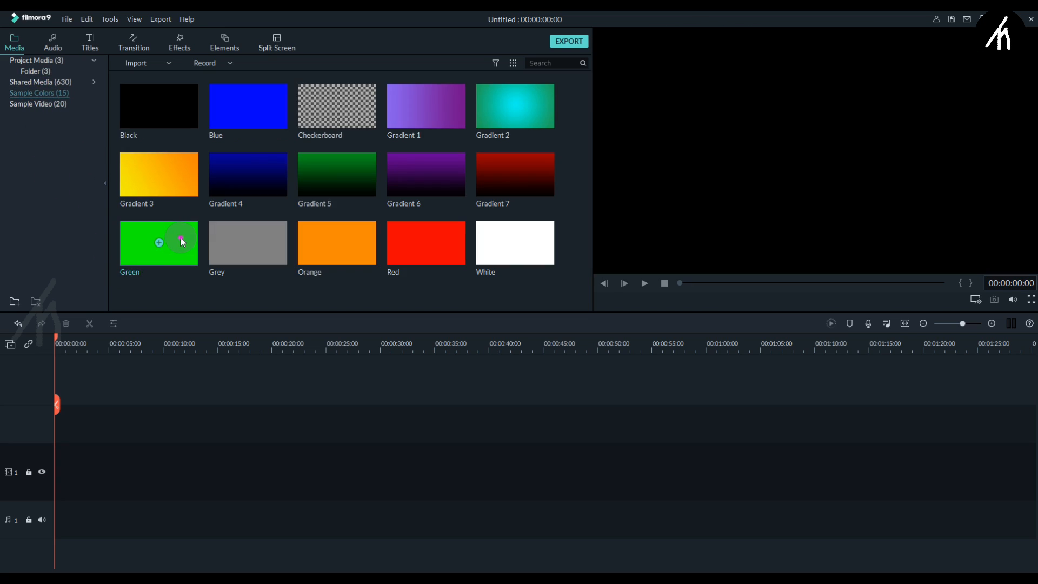
left_click_drag(158, 242, 99, 471)
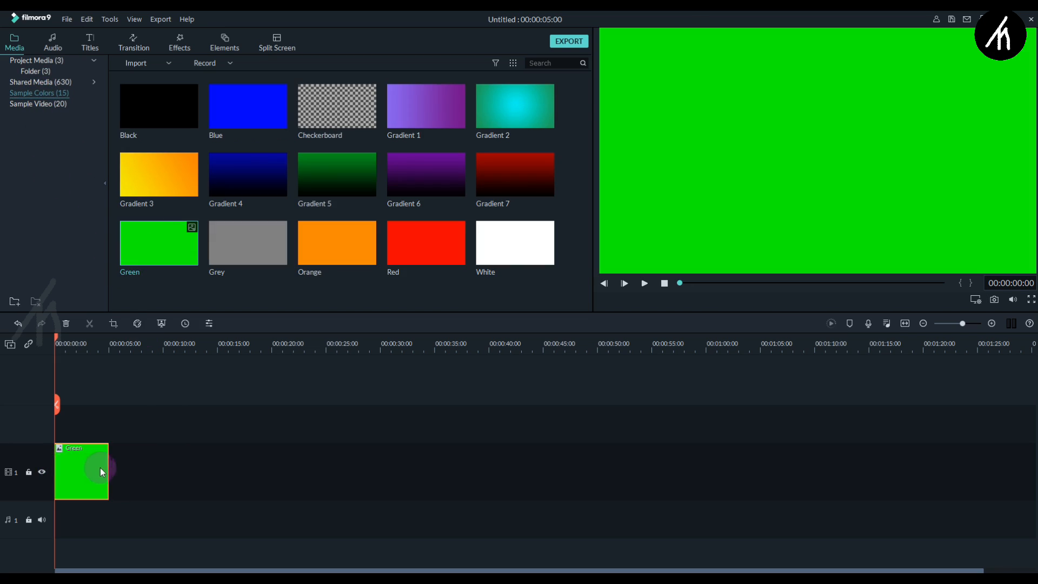
left_click_drag(109, 471, 174, 472)
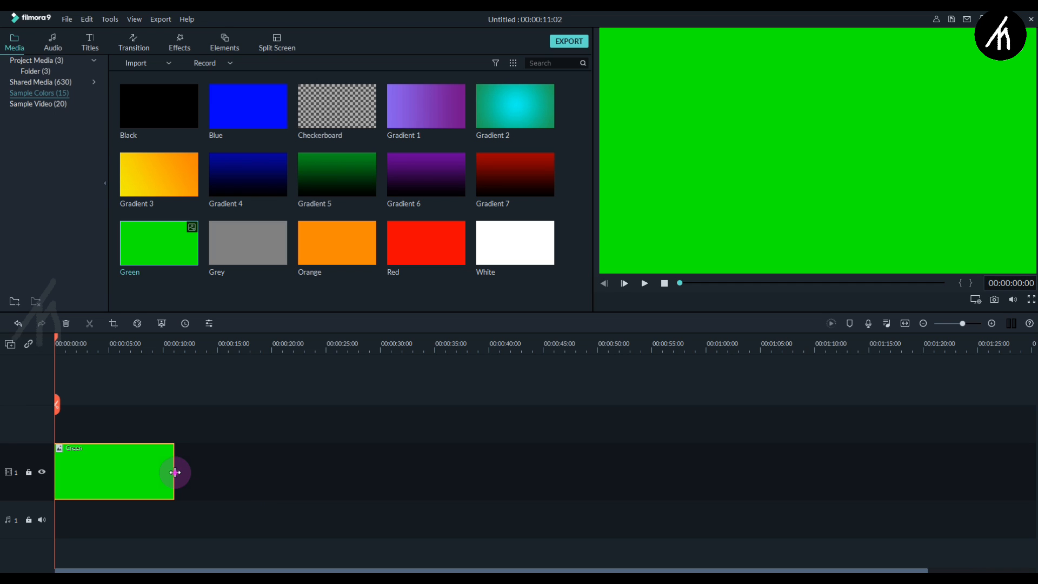
left_click_drag(175, 472, 218, 472)
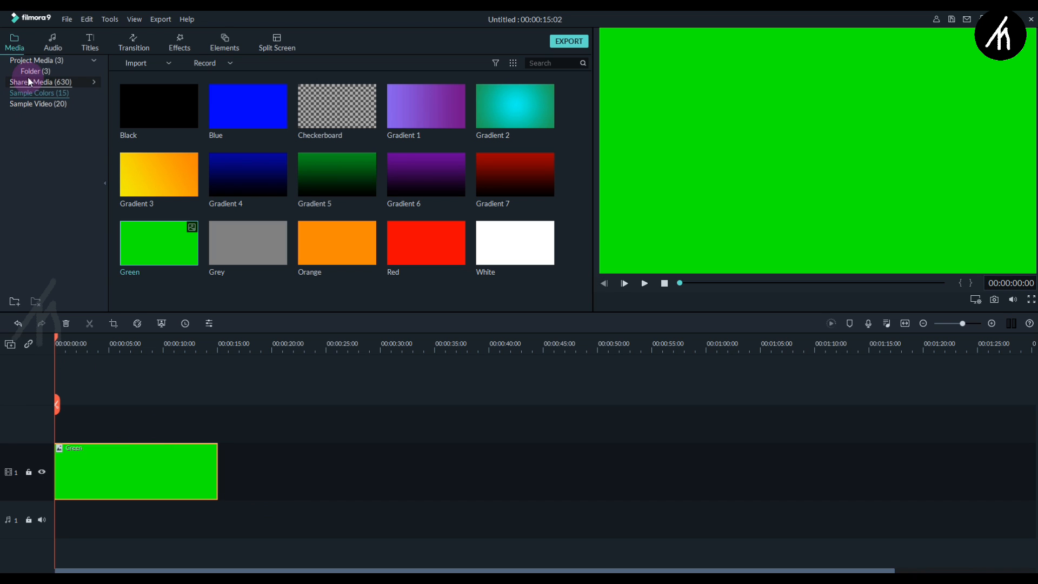
Place the Layer 2 cutout above the green clip and scale it down to 70.34%.
left_click(36, 72)
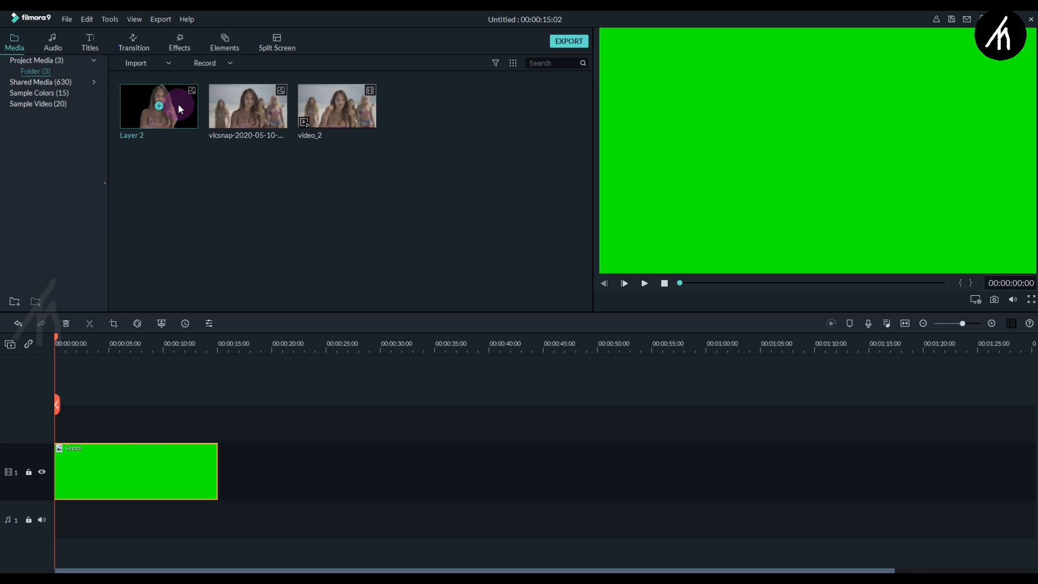
left_click_drag(159, 106, 83, 424)
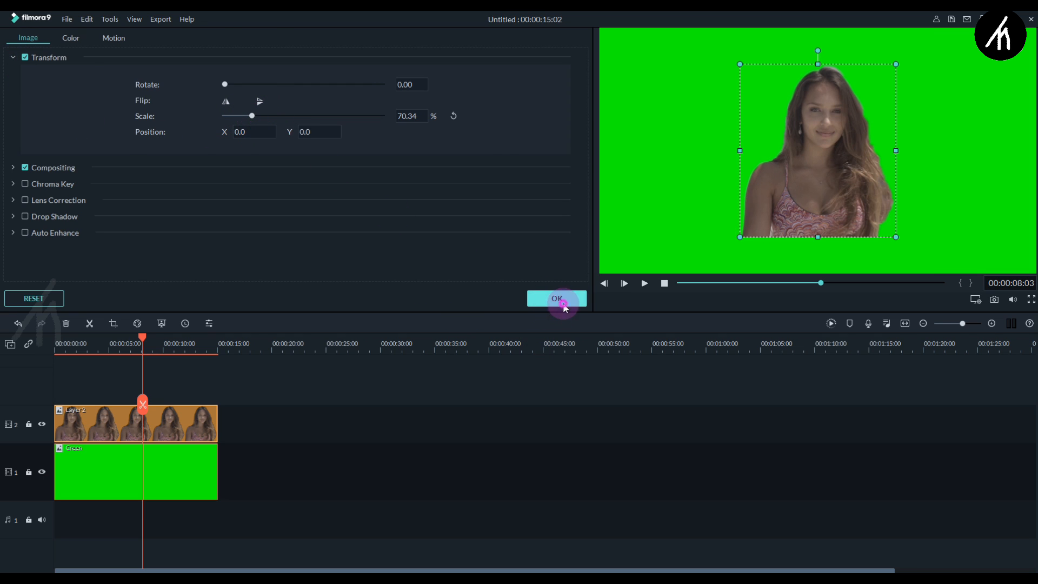
left_click(557, 298)
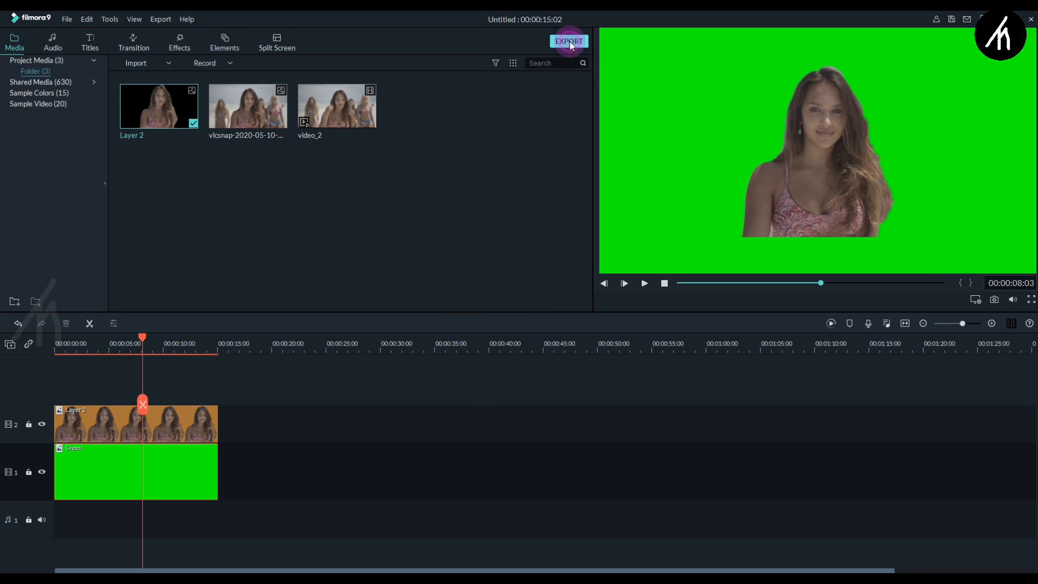
Export the green-screen composite locally as an MP4 named My Video.
left_click(569, 41)
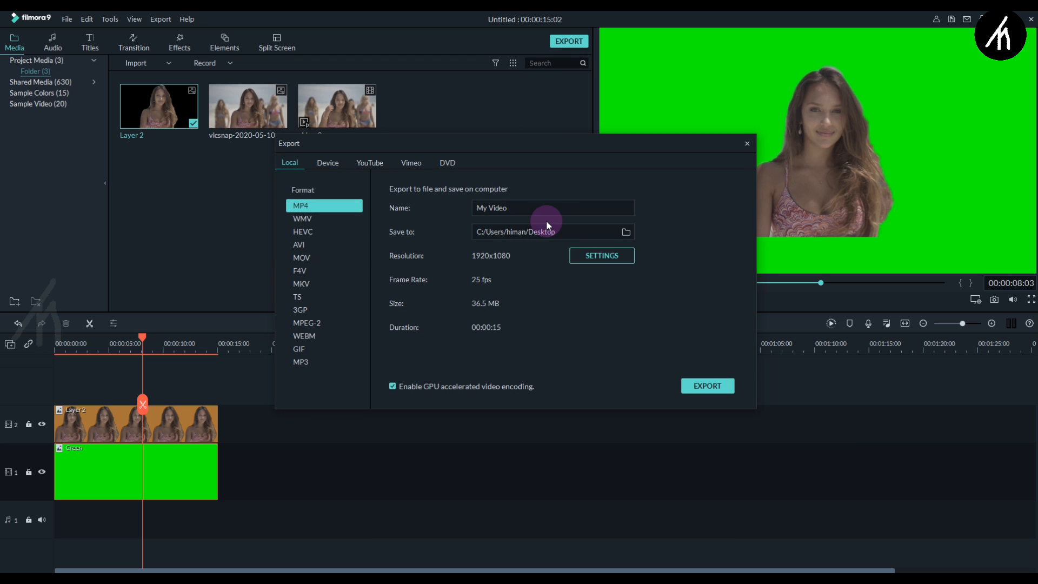
left_click(601, 255)
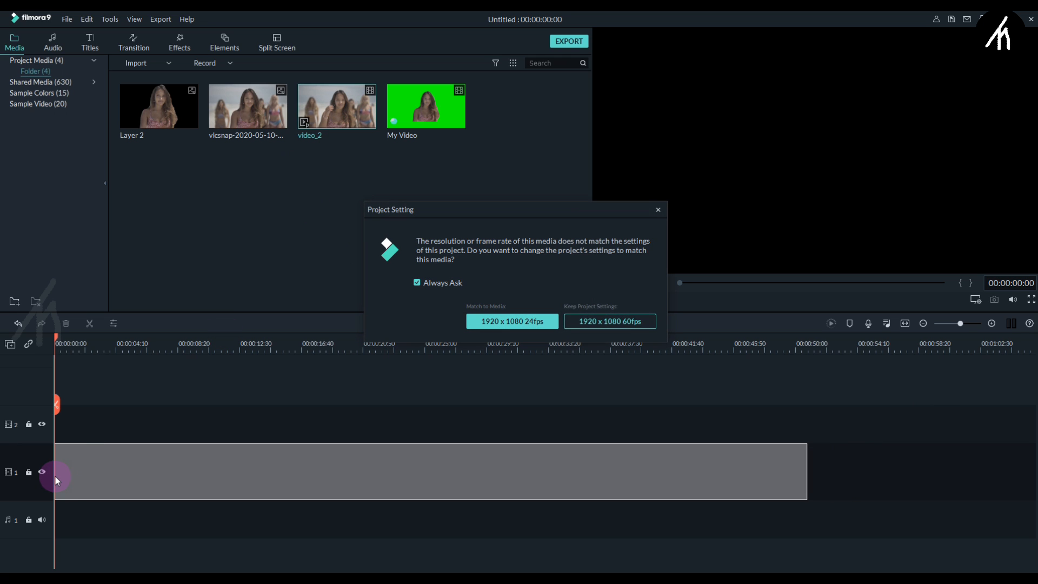
Accept the resolution prompt and place the vlcsnap snapshot on the track above the beach clip.
left_click(610, 321)
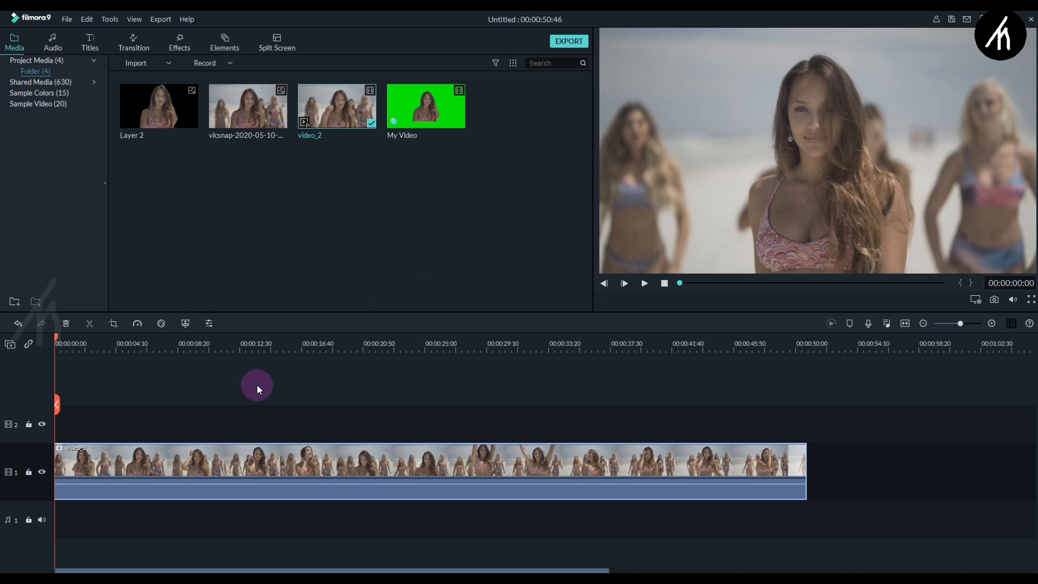
left_click(643, 284)
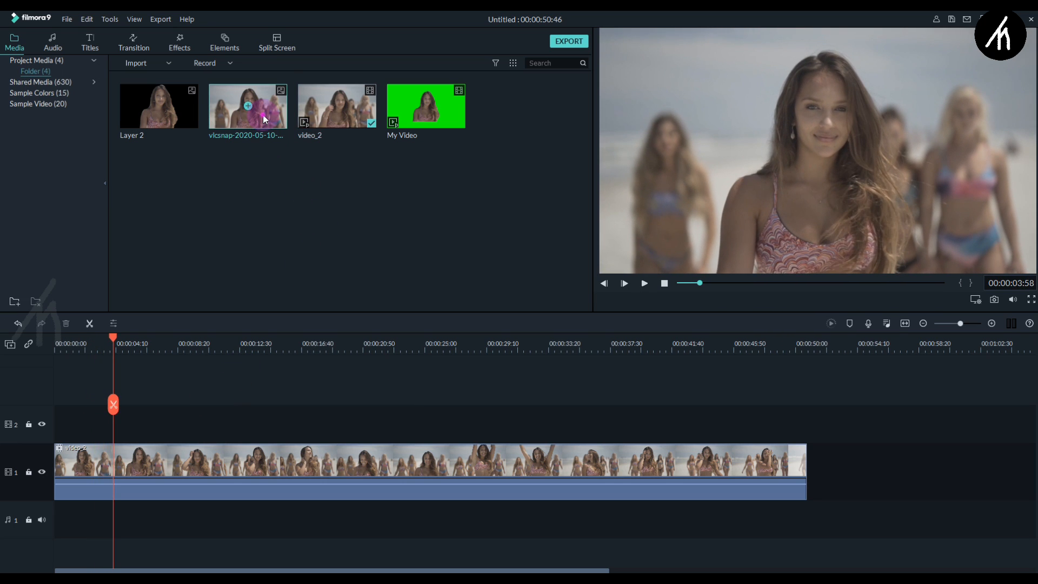
left_click_drag(246, 105, 150, 423)
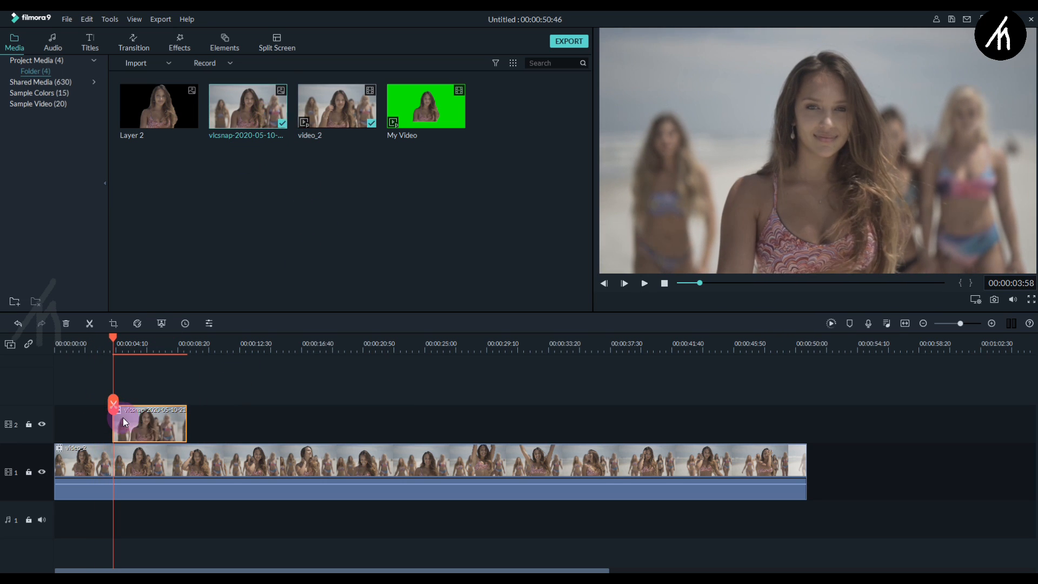
double_click(149, 424)
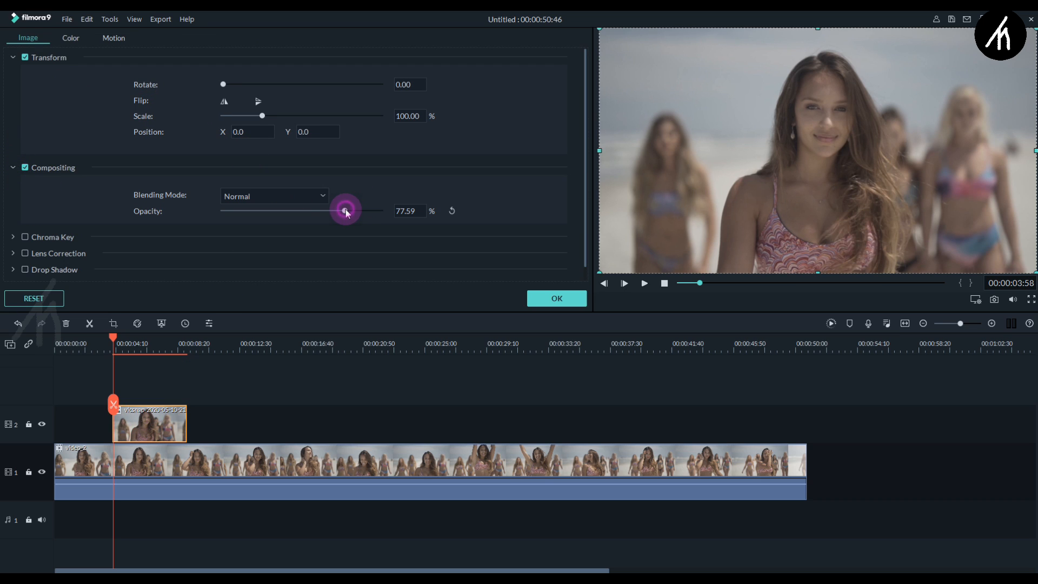
Set the snapshot's opacity to about 43.10% and confirm.
left_click_drag(344, 210, 347, 211)
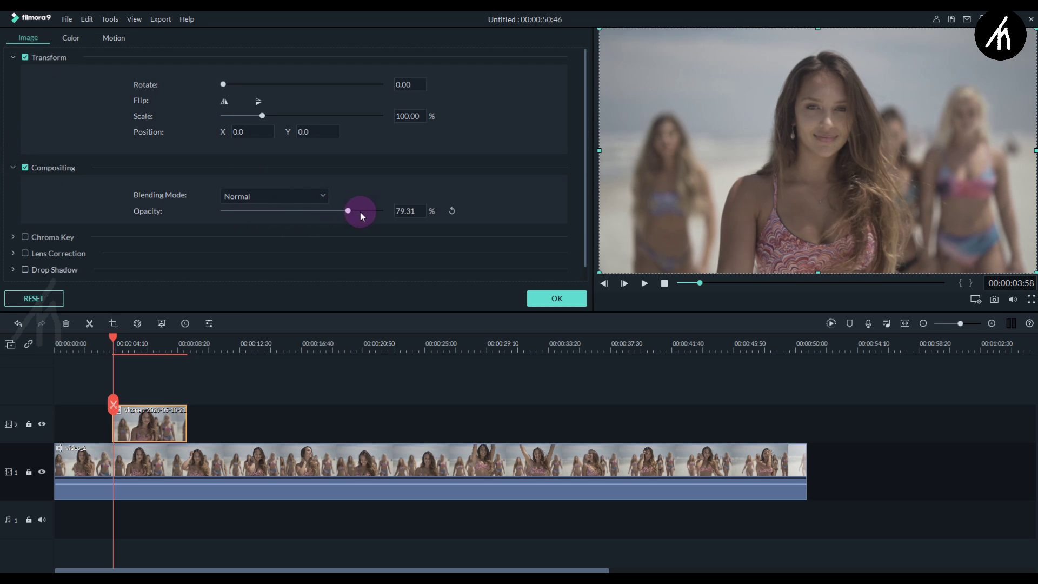
left_click_drag(347, 211, 283, 211)
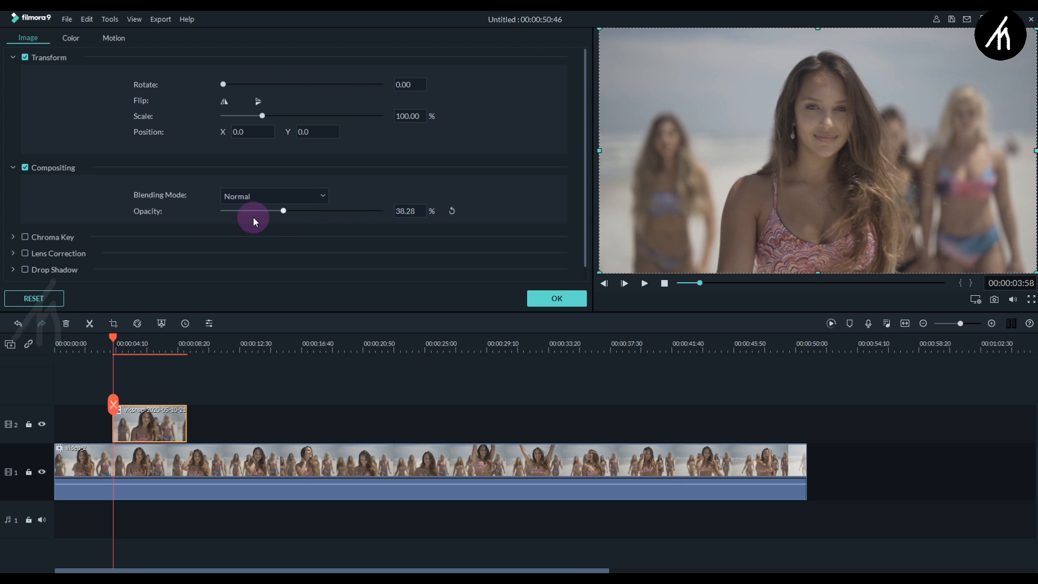
left_click_drag(284, 210, 381, 211)
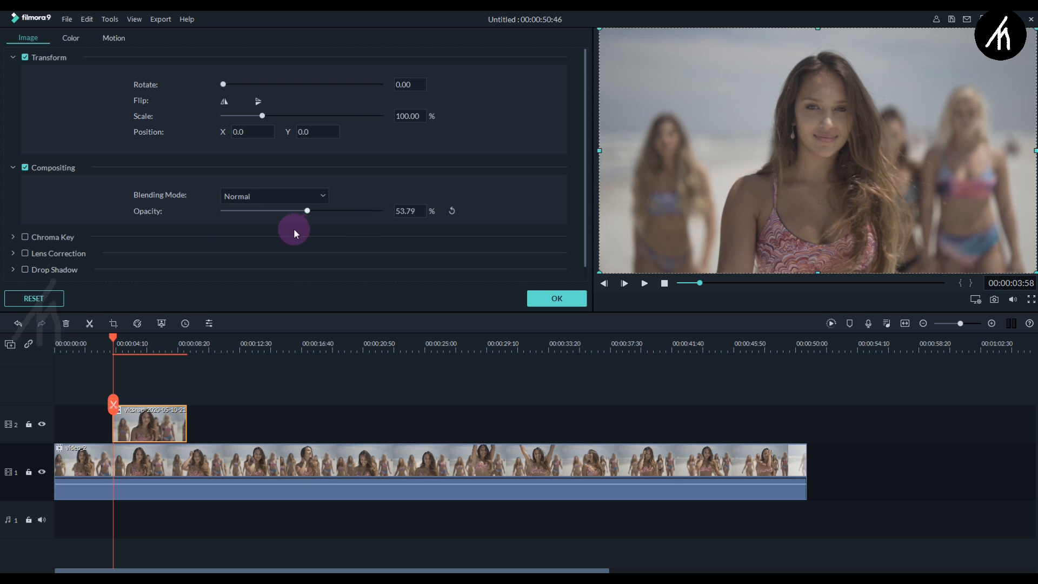
left_click_drag(306, 211, 290, 210)
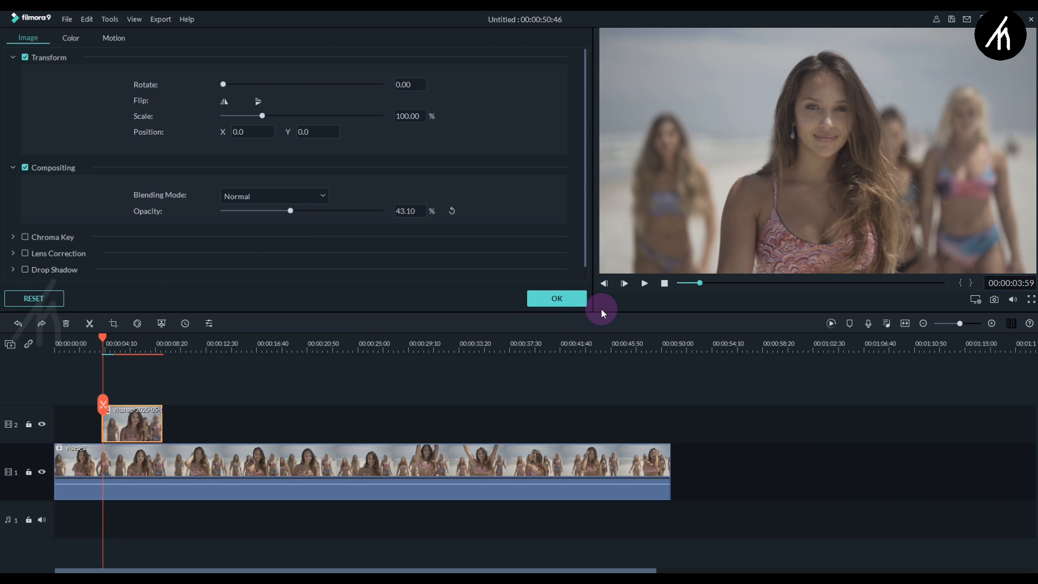
left_click(557, 298)
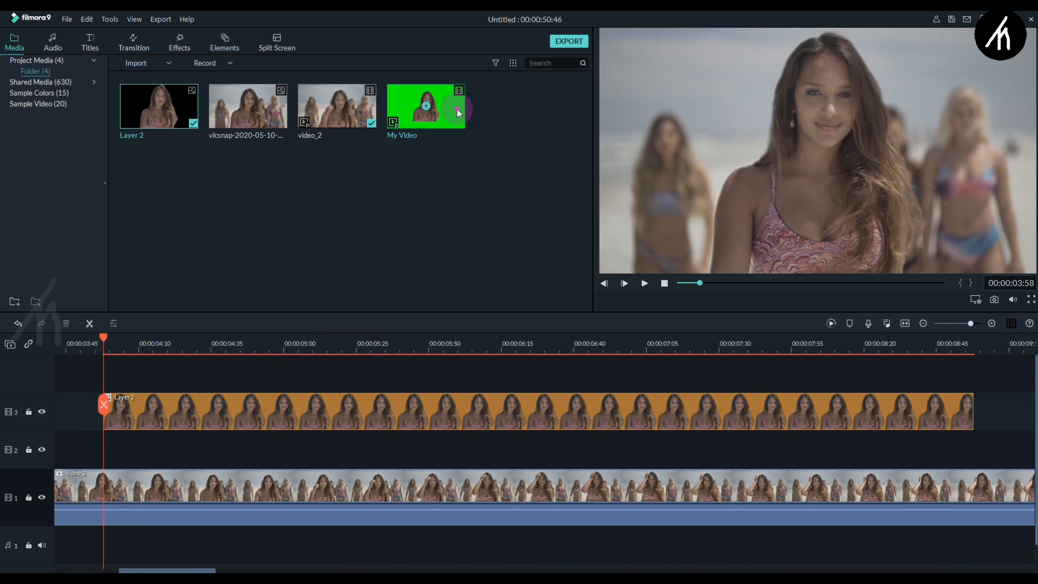
Drag the exported My Video clip onto the timeline above the beach video.
left_click_drag(426, 106, 185, 440)
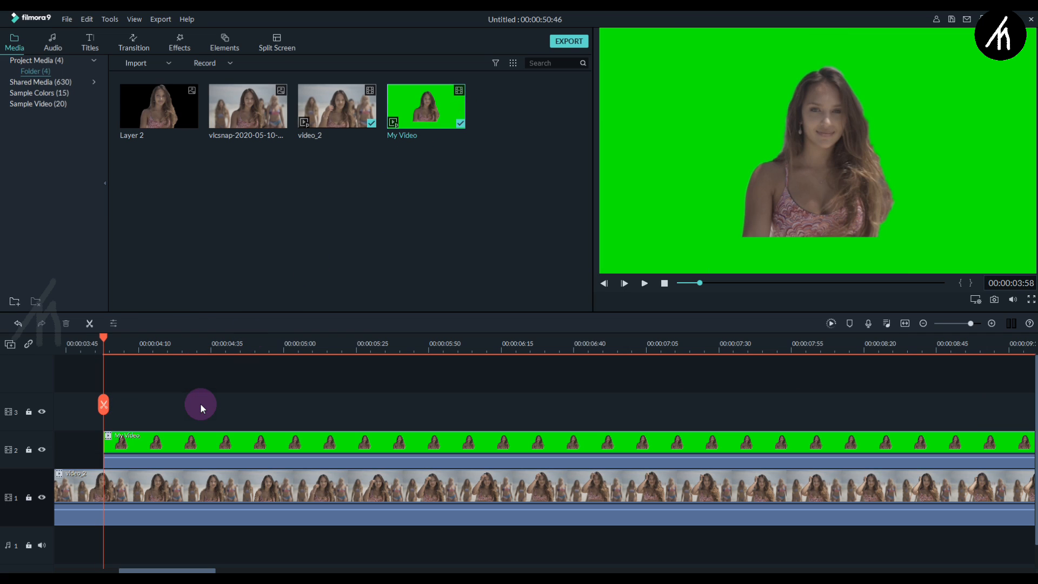
mouse_move(154, 506)
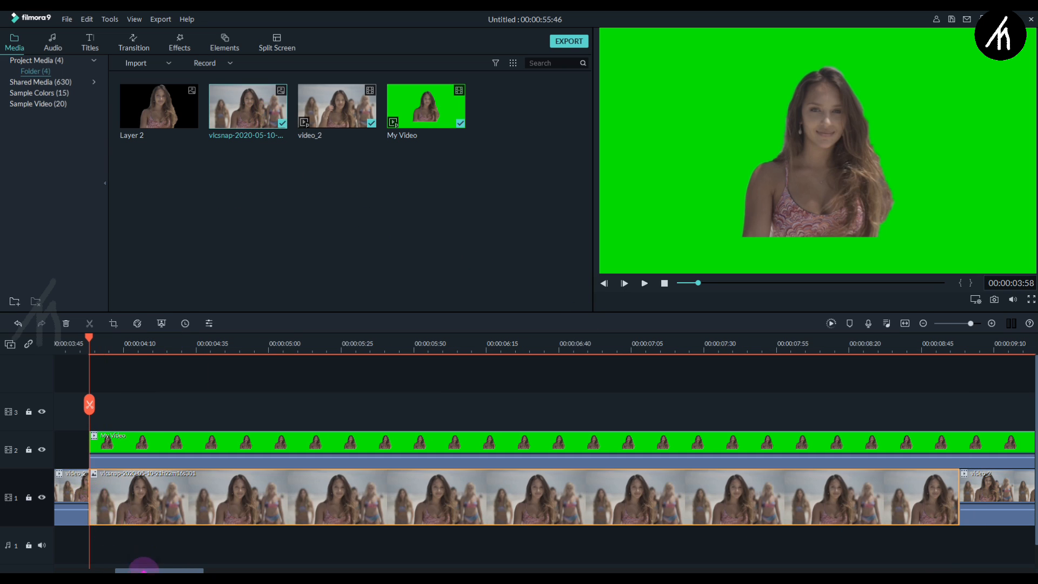
Enable Chroma Key on My Video with Offset 14 and Edge Thickness 0 to remove the green.
left_click(643, 284)
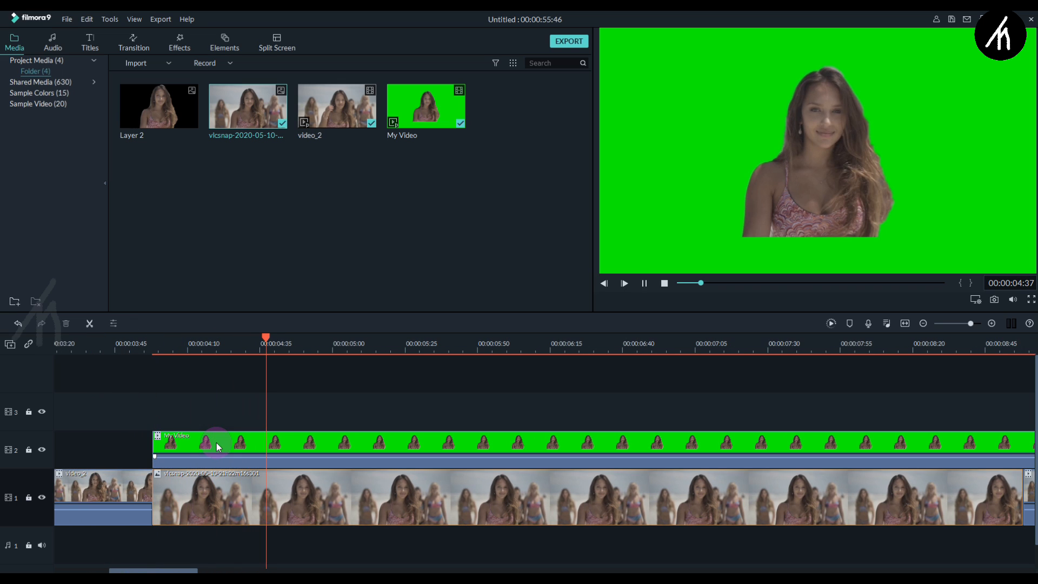
double_click(219, 445)
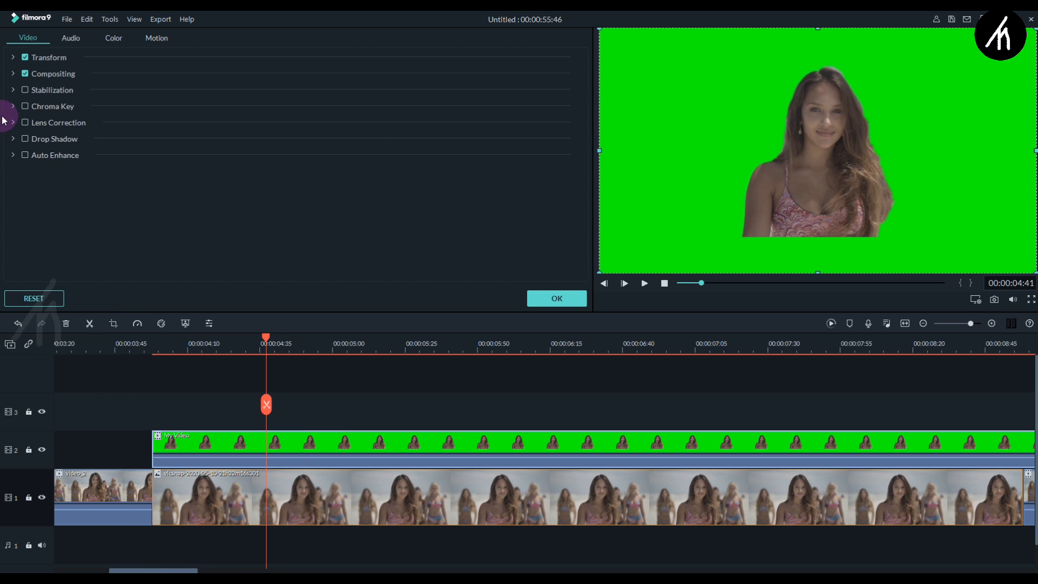
left_click(24, 106)
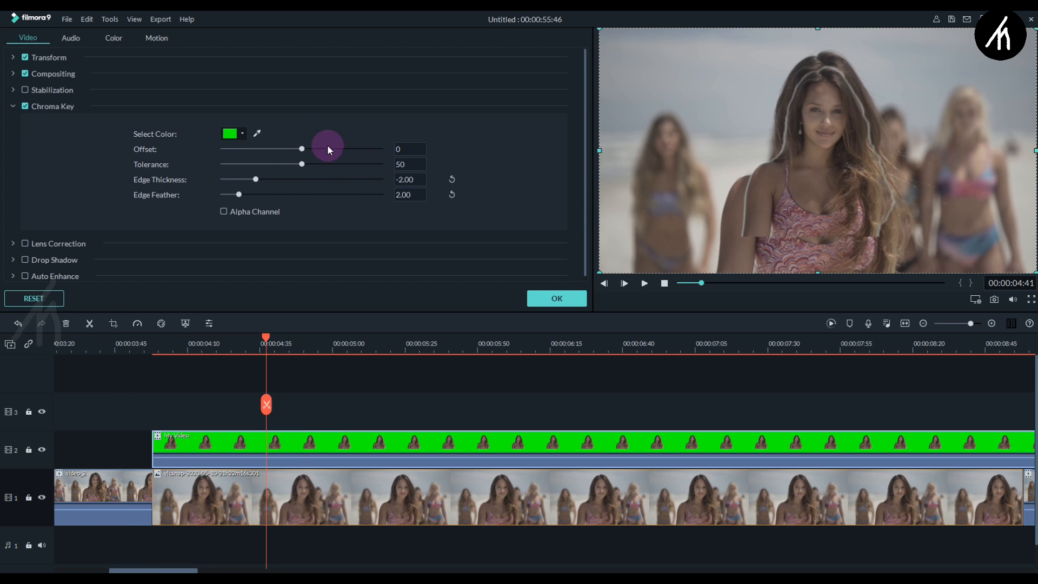
left_click_drag(302, 148, 315, 148)
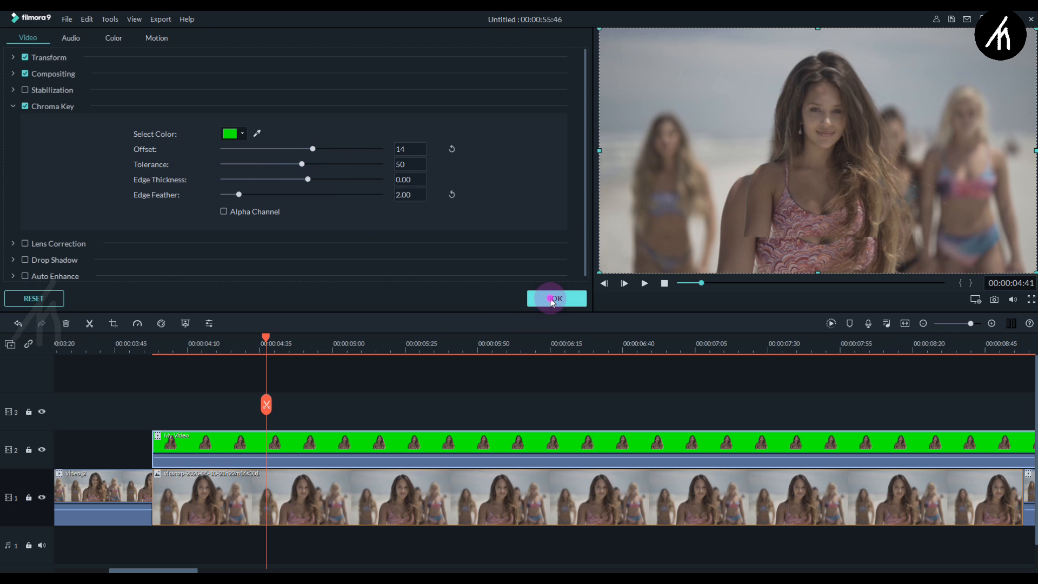
left_click(557, 298)
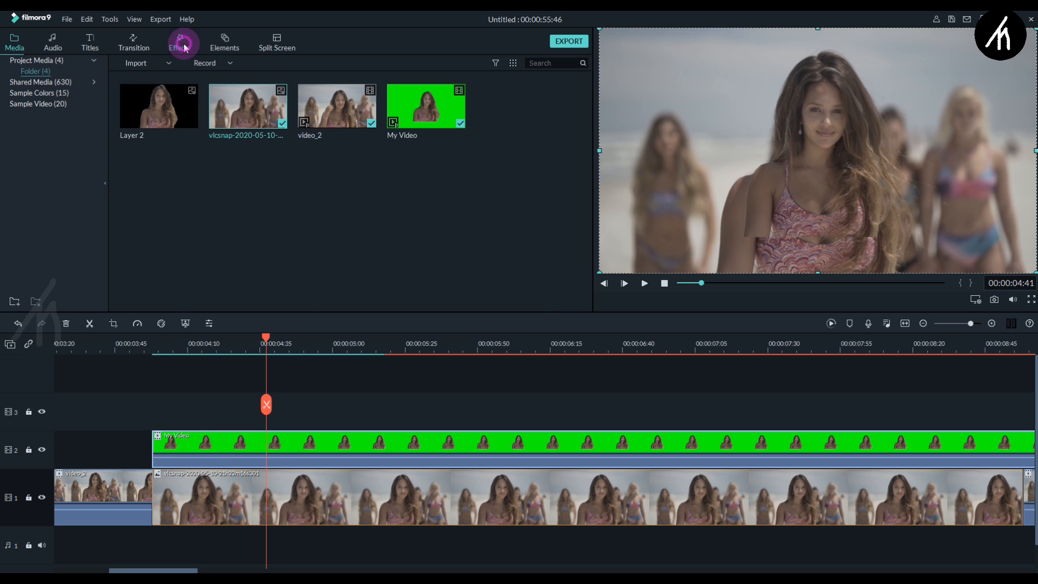
Apply the Utility Border effect to the My Video overlay for a white sticker outline.
left_click(180, 43)
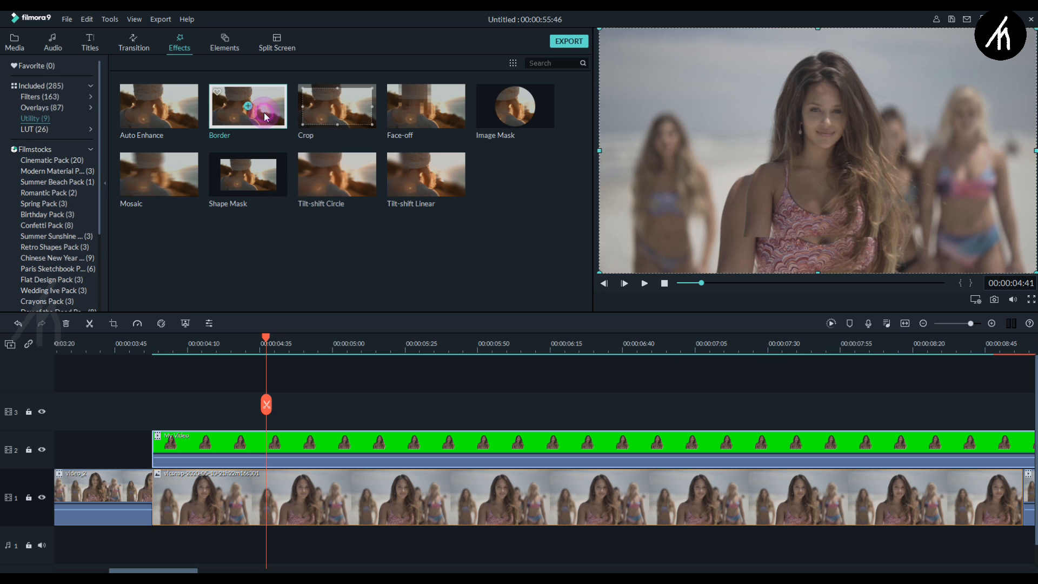
left_click_drag(247, 106, 193, 442)
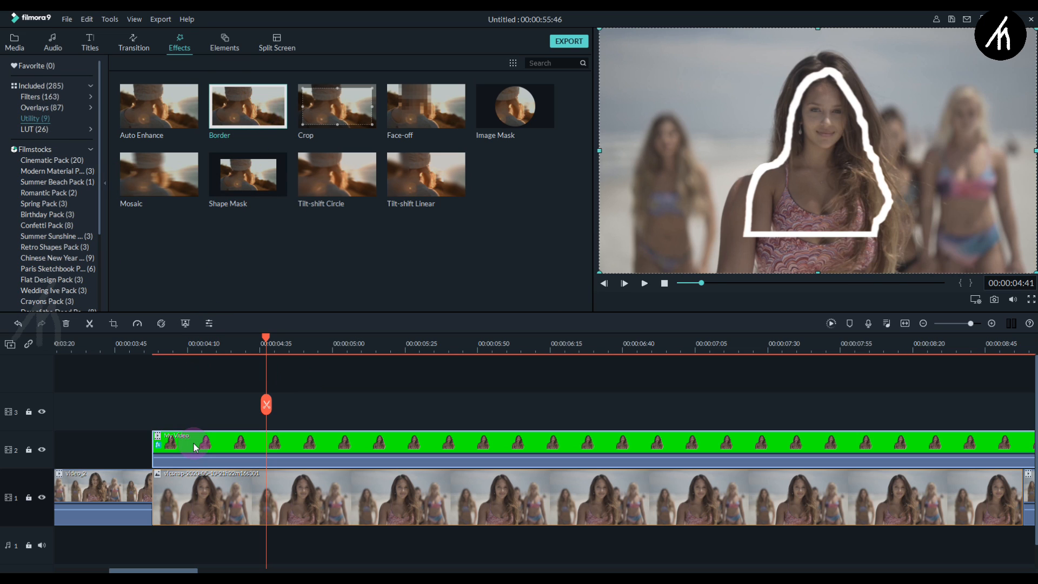
mouse_move(309, 484)
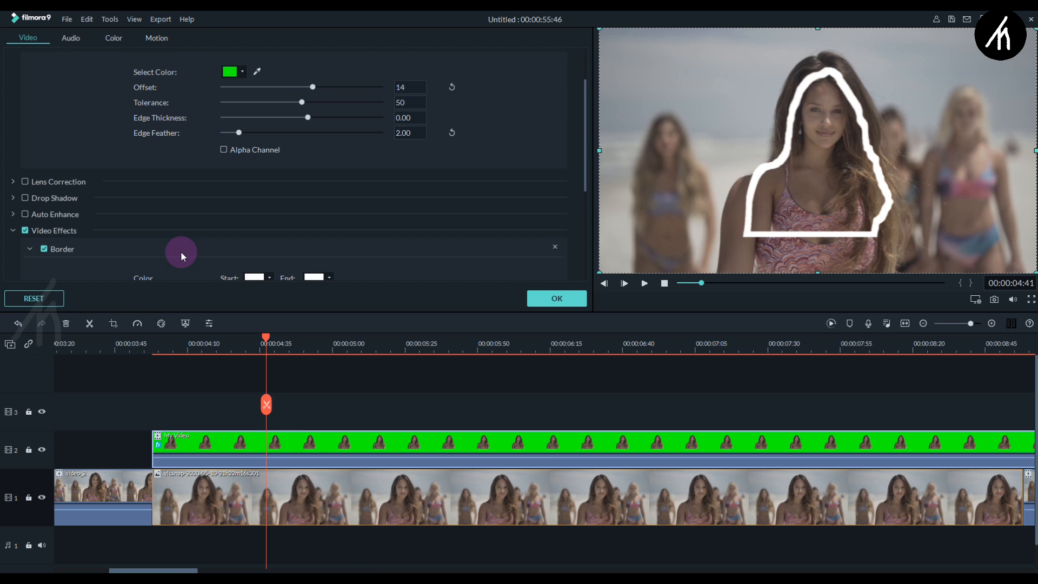
scroll("down", 3)
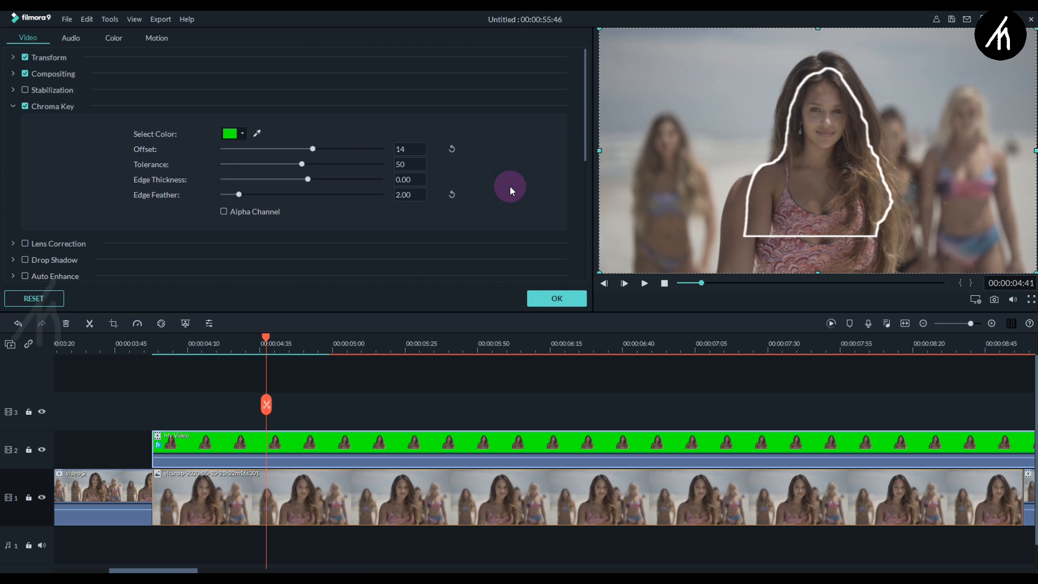
Refine the Chroma Key tolerance and edge thickness and scale the woman to about 130%.
left_click_drag(306, 179, 368, 178)
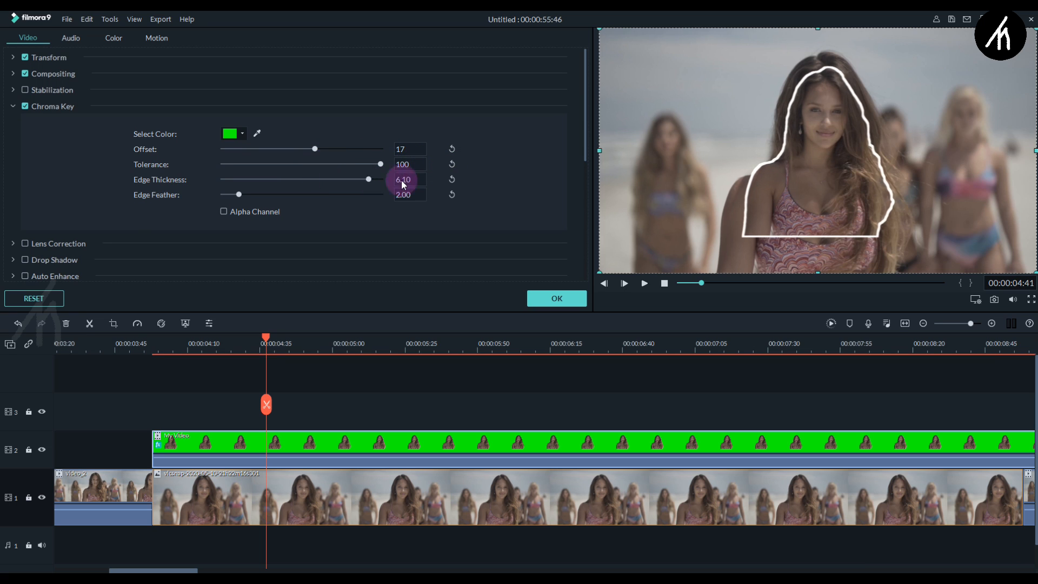
left_click_drag(315, 148, 356, 148)
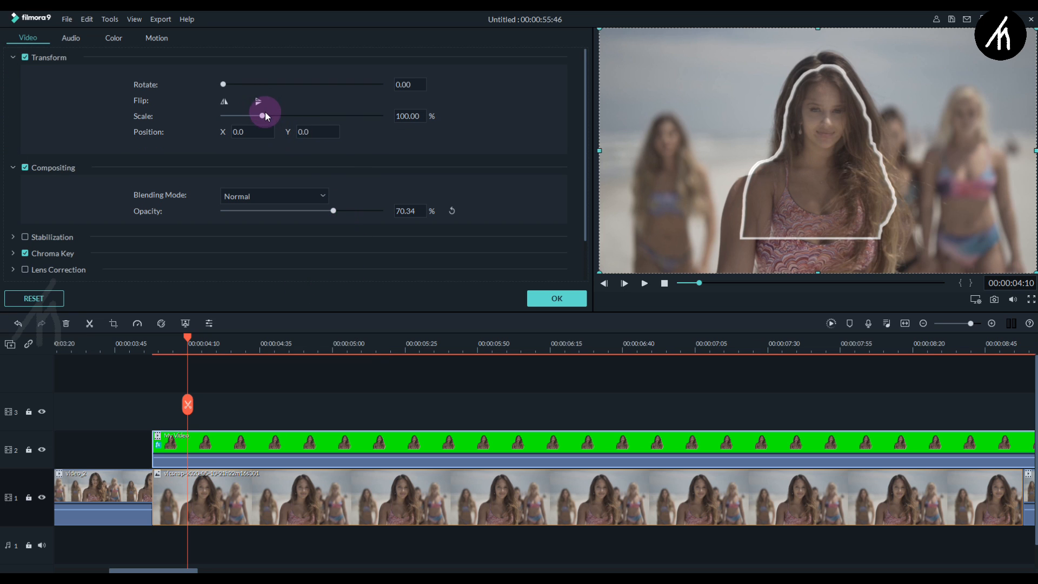
left_click_drag(259, 115, 273, 115)
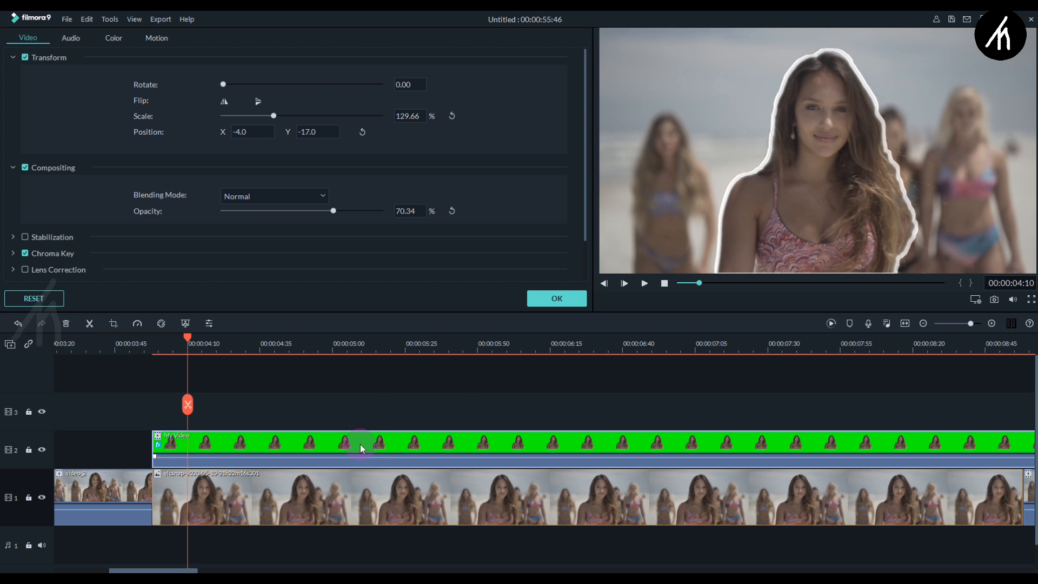
left_click(557, 299)
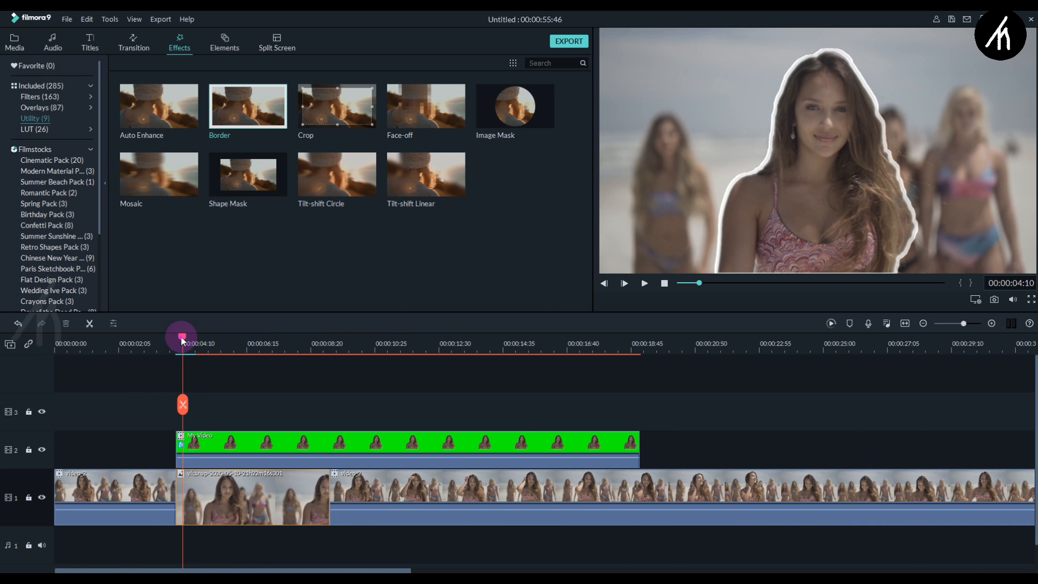
Trim My Video's right edge so the overlay ends with the vlcsnap clip.
left_click_drag(636, 443, 589, 442)
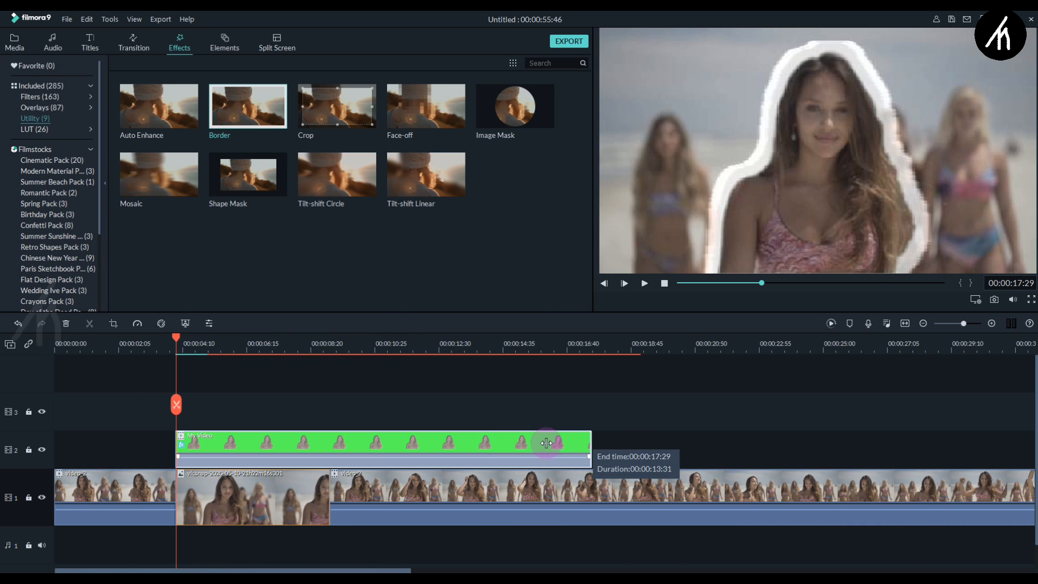
left_click_drag(546, 442, 302, 442)
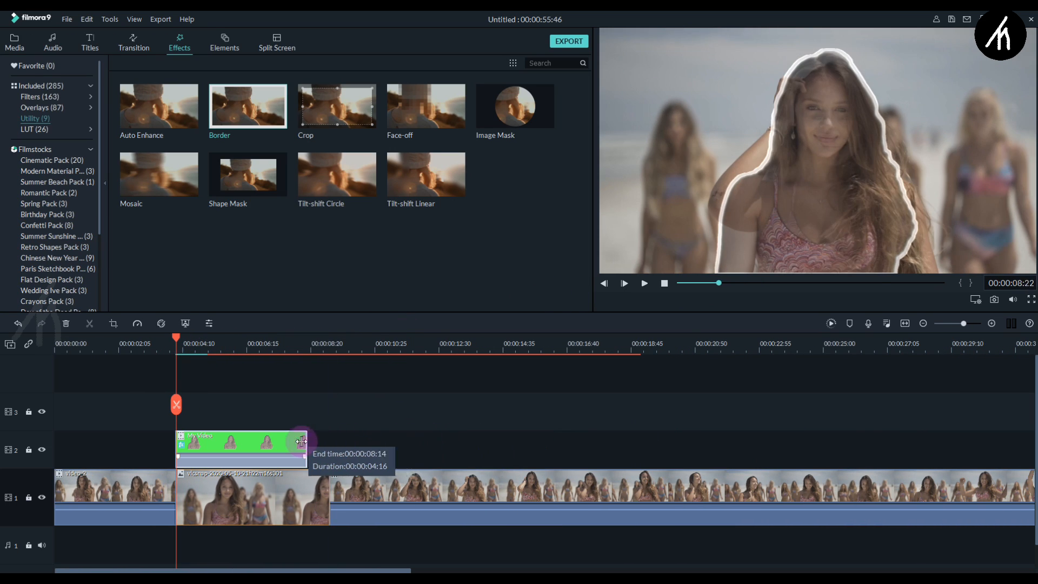
left_click_drag(299, 441, 328, 441)
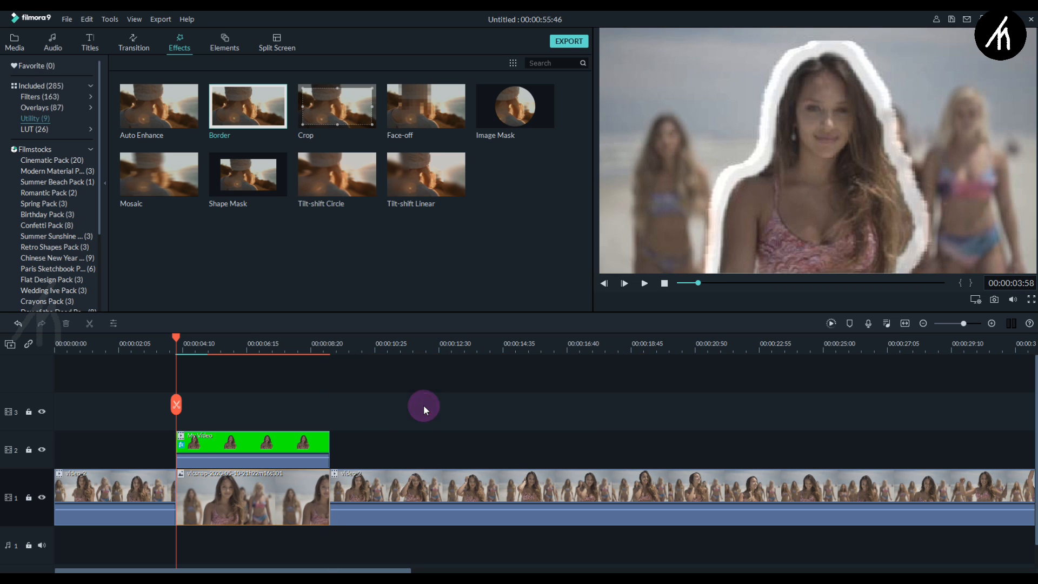
Move the playhead just before the overlay's end and split off its last frames.
right_click(265, 443)
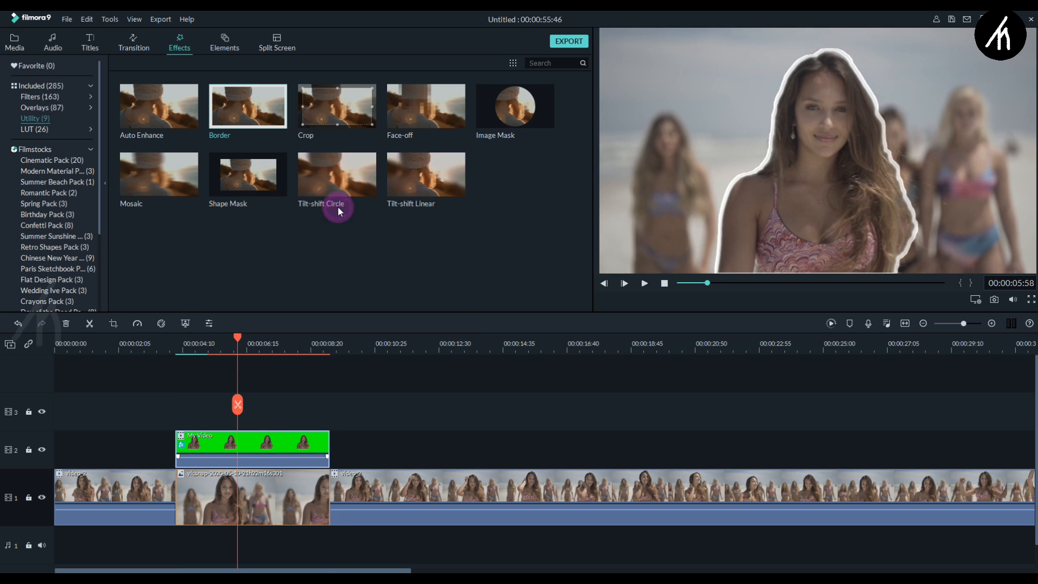
double_click(337, 106)
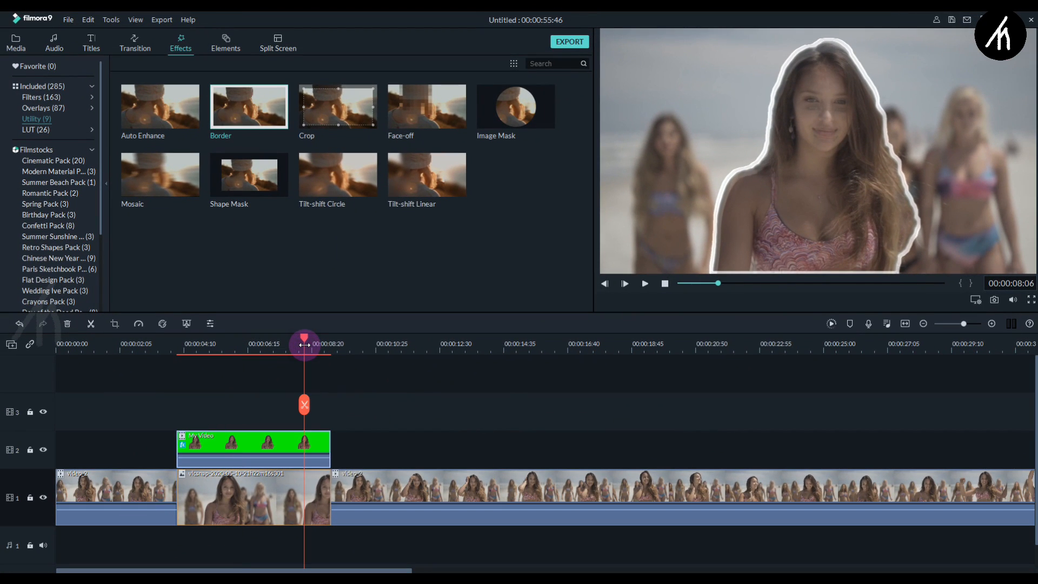
left_click_drag(305, 344, 311, 344)
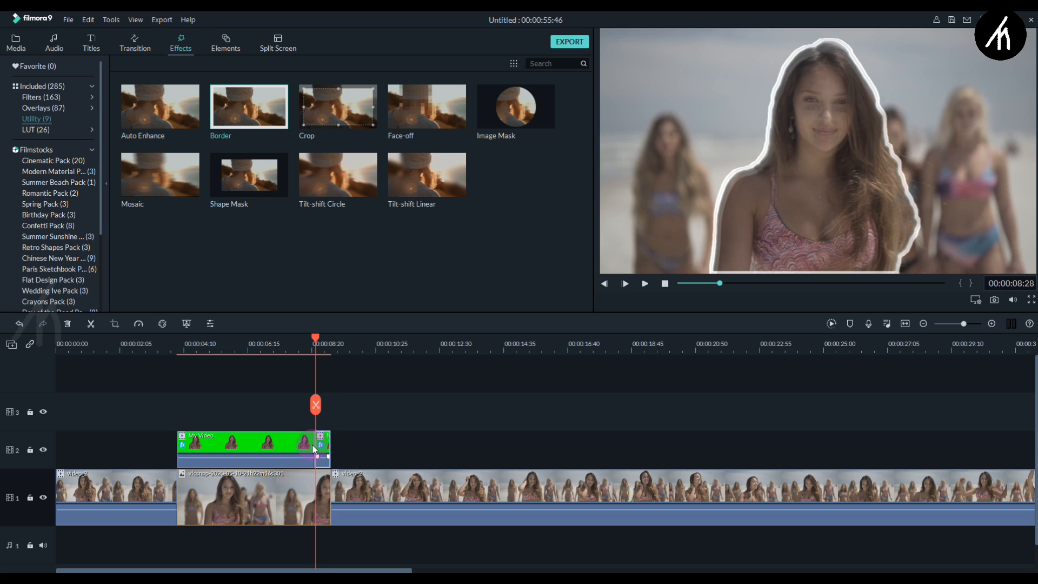
In Crop and Zoom's Pan & Zoom, set end framing around the woman and swap start/end.
right_click(312, 448)
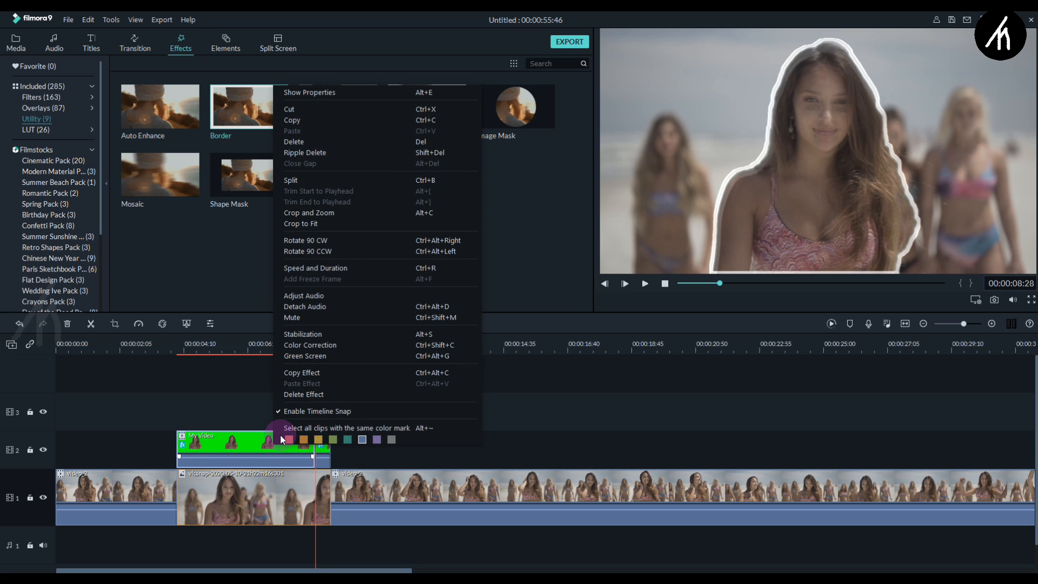
left_click(310, 212)
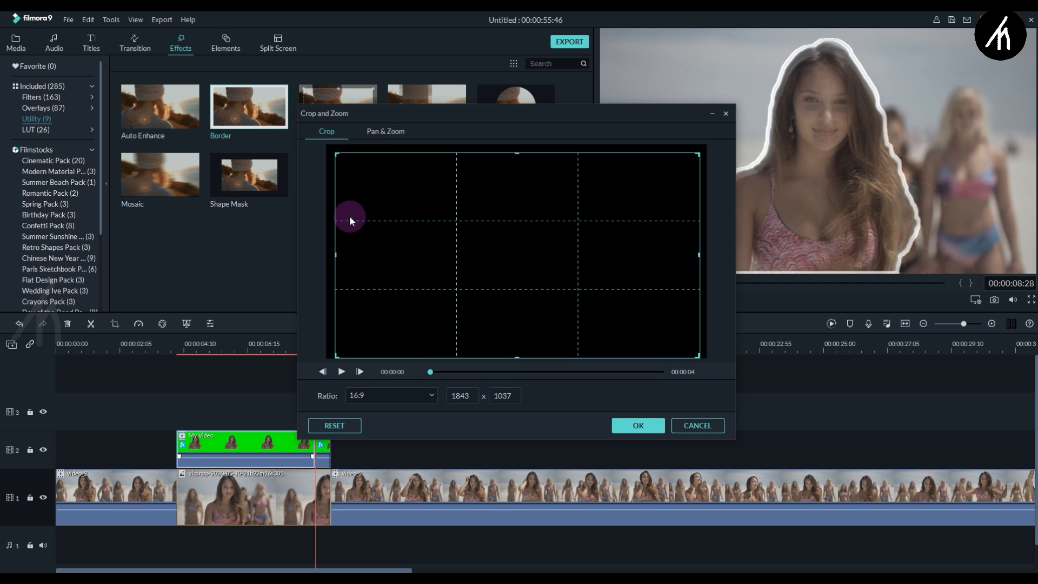
left_click(385, 131)
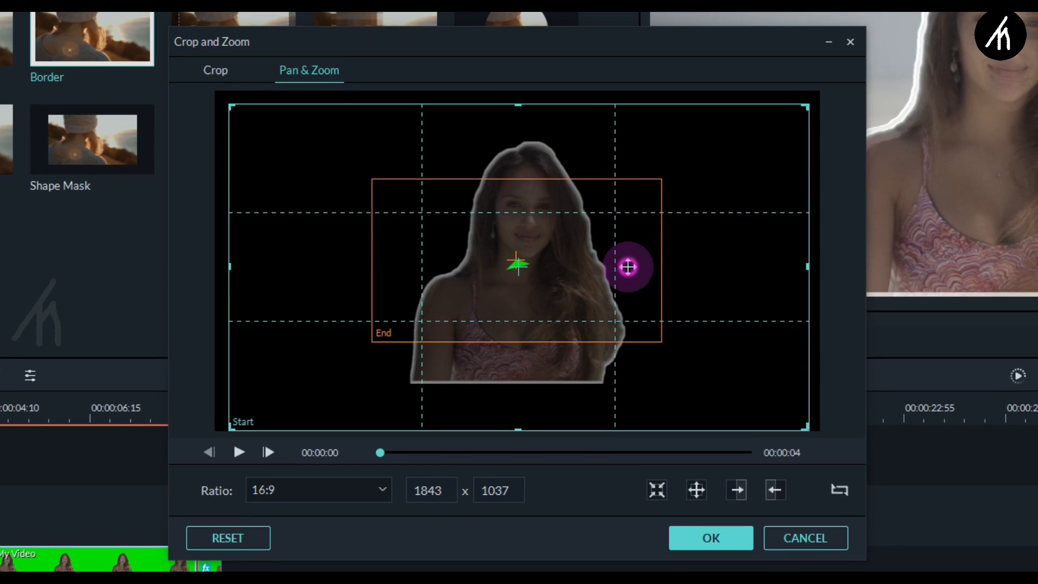
left_click_drag(630, 267, 660, 338)
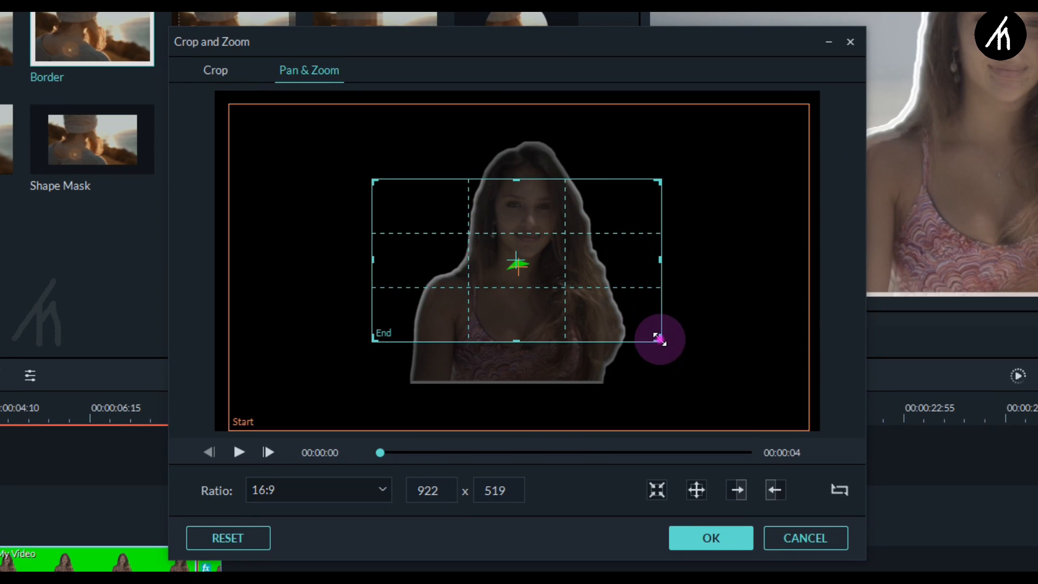
left_click(776, 490)
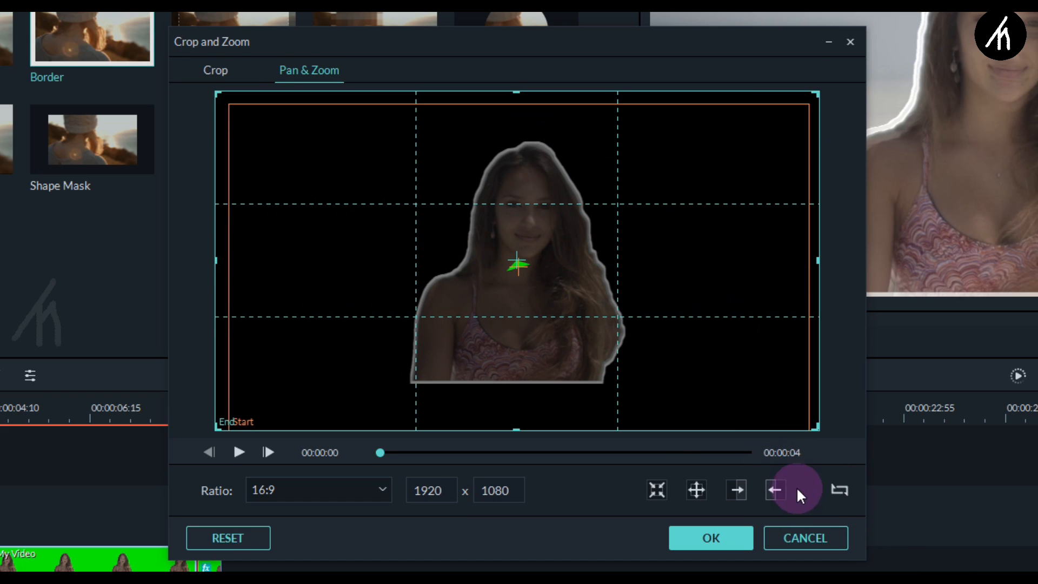
left_click(777, 490)
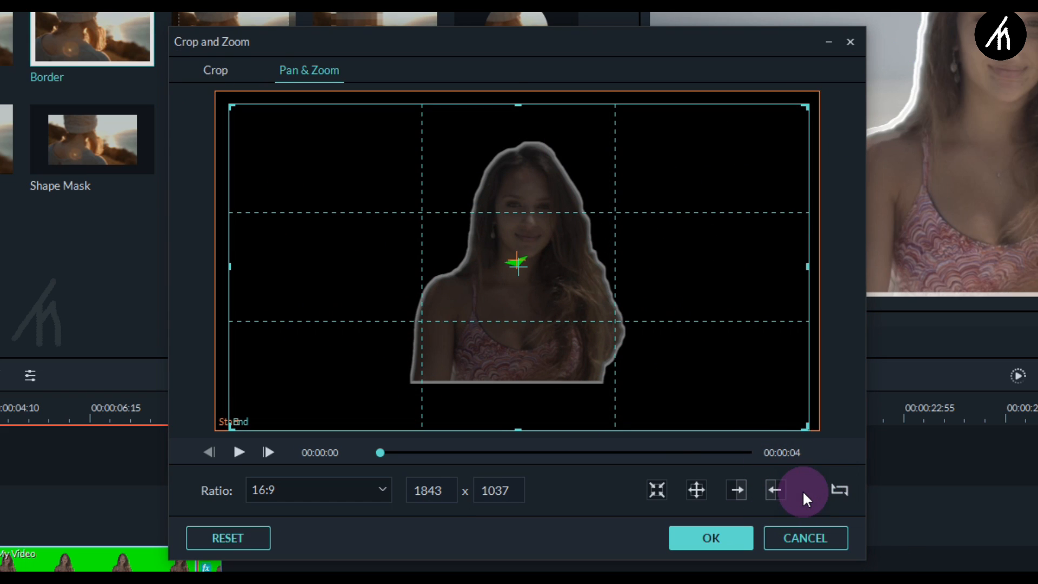
Preview the zoom movement on the sticker and confirm the pan-and-zoom settings.
left_click(239, 452)
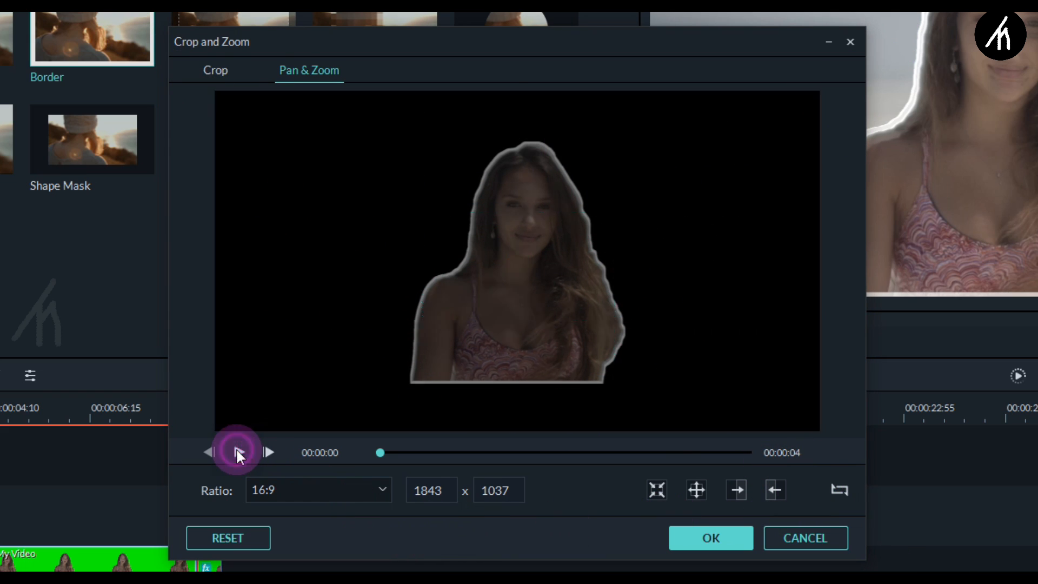
left_click(239, 452)
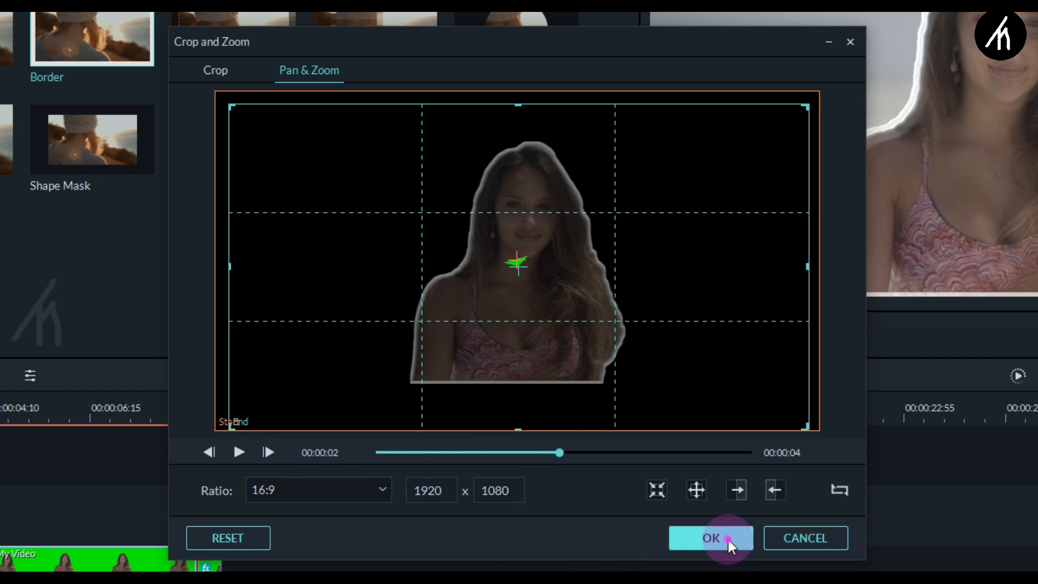
left_click(713, 538)
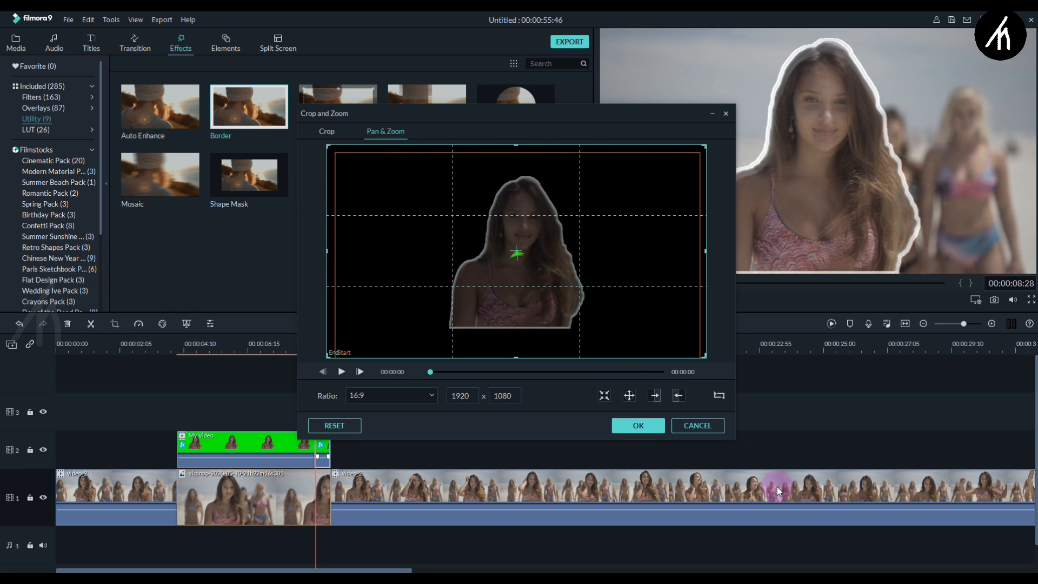
left_click(604, 396)
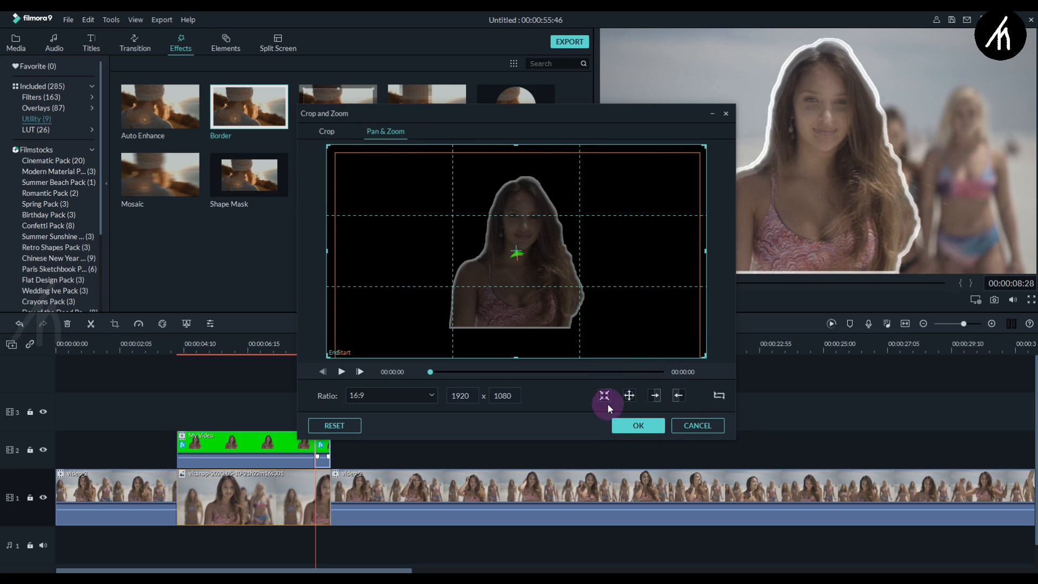
left_click(638, 426)
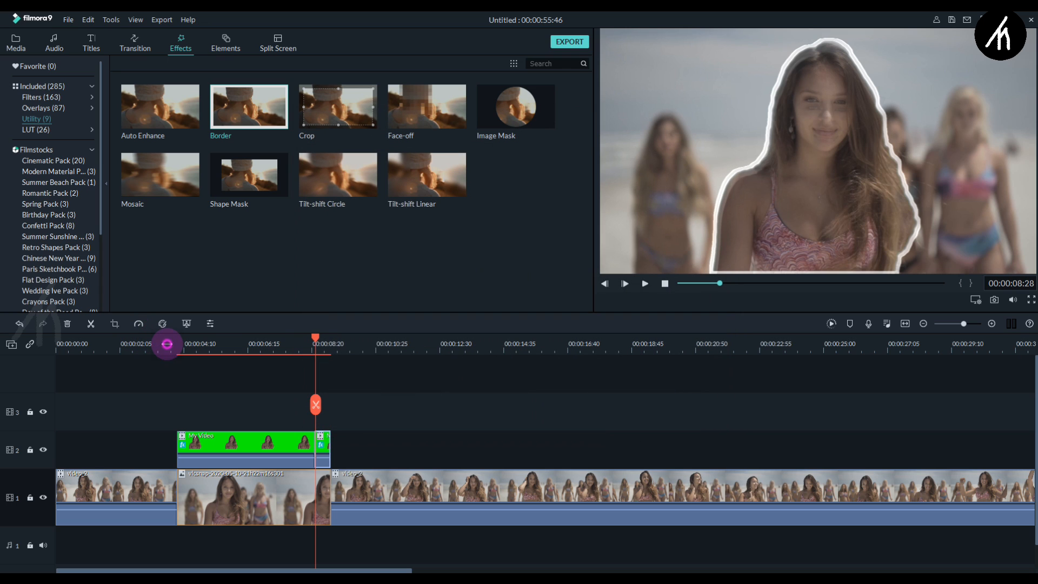
Move the My Video sticker clip up onto track 3 above the background.
left_click(645, 283)
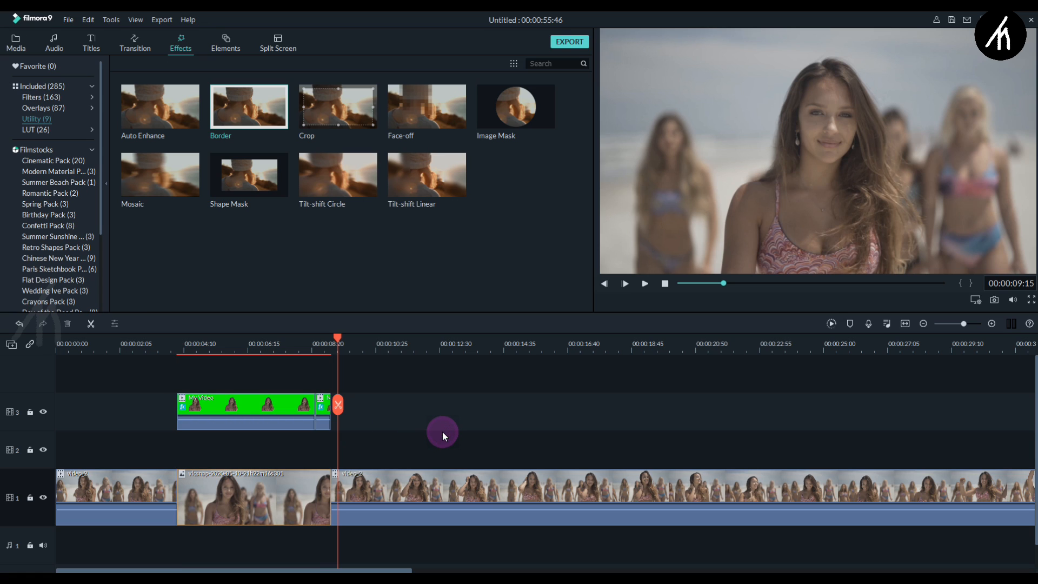
left_click_drag(337, 338, 234, 338)
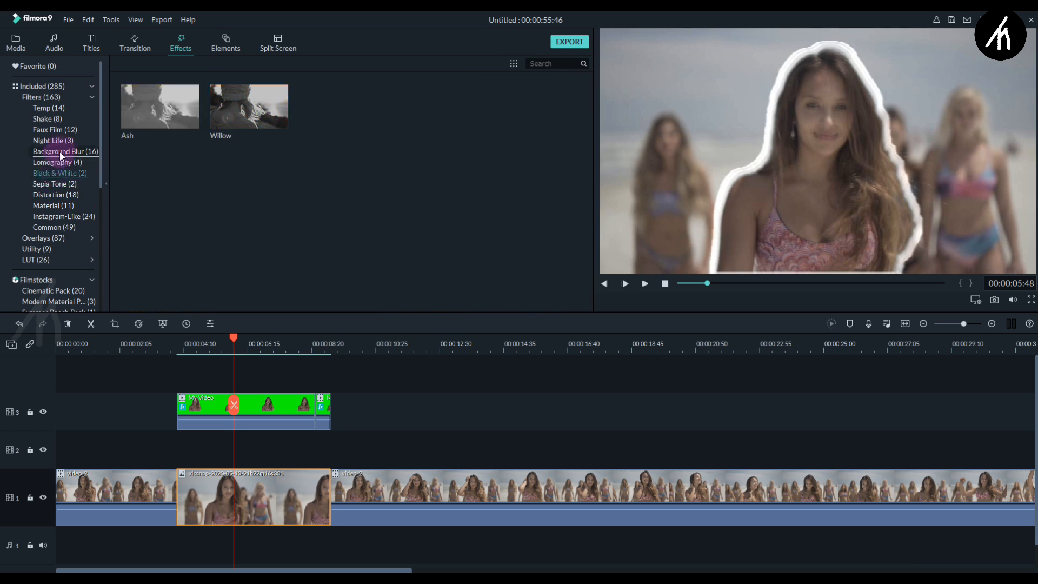
Apply a glowing light-burst filter from Filters > Common to the beach background clip and preview it.
left_click(48, 228)
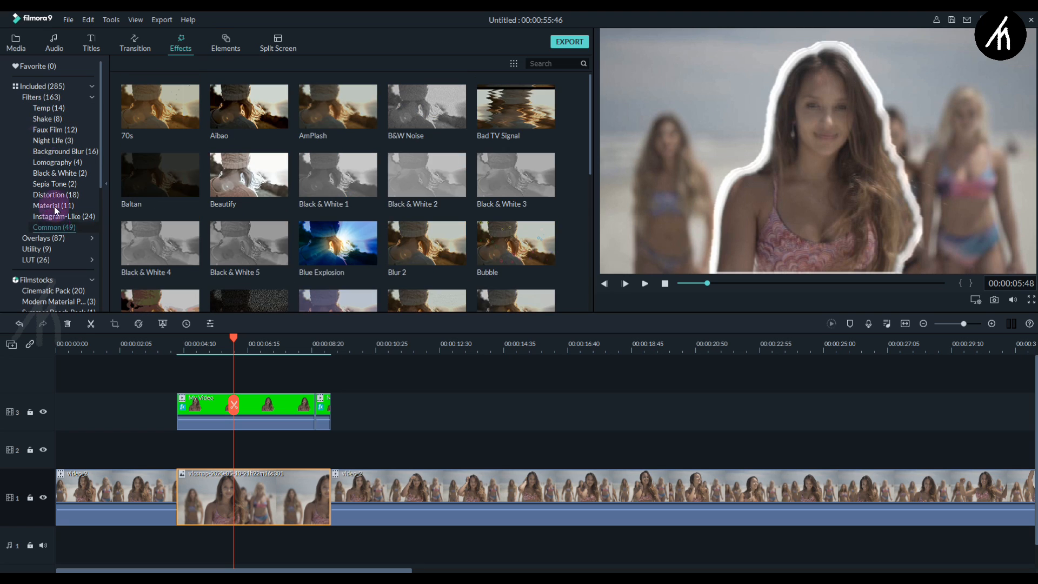
scroll("down", 3)
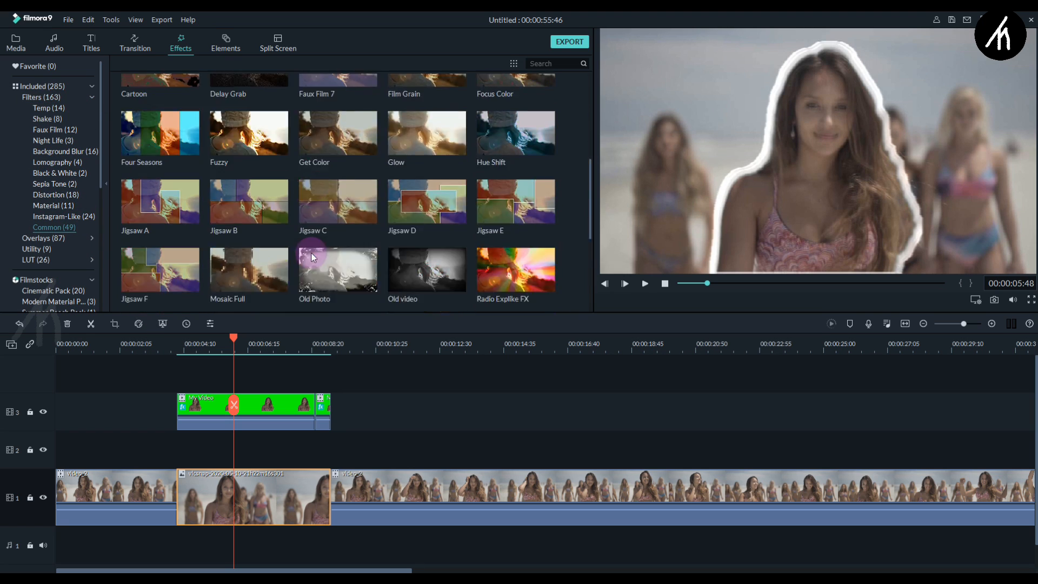
left_click(36, 249)
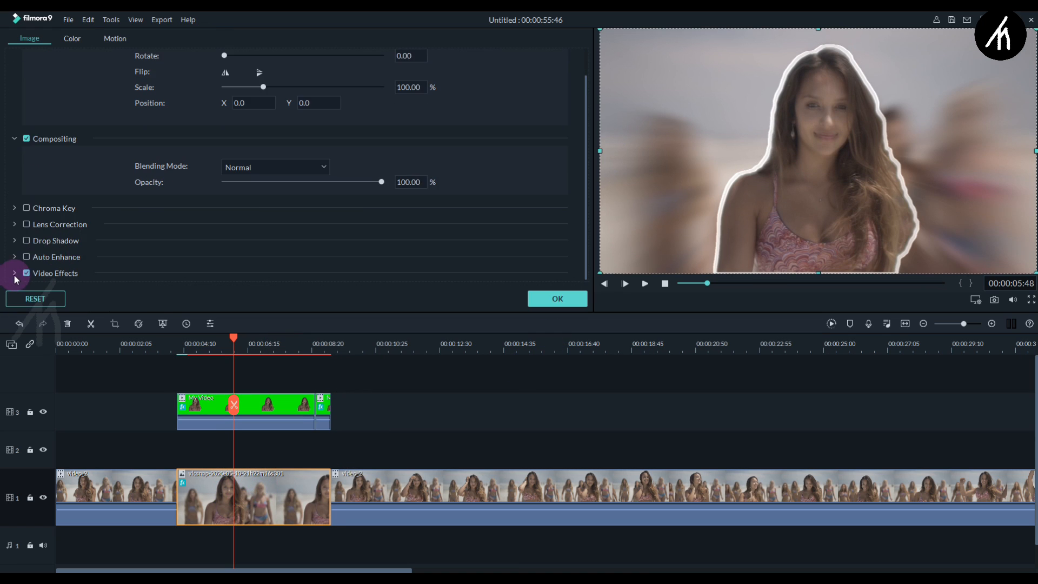
left_click(12, 272)
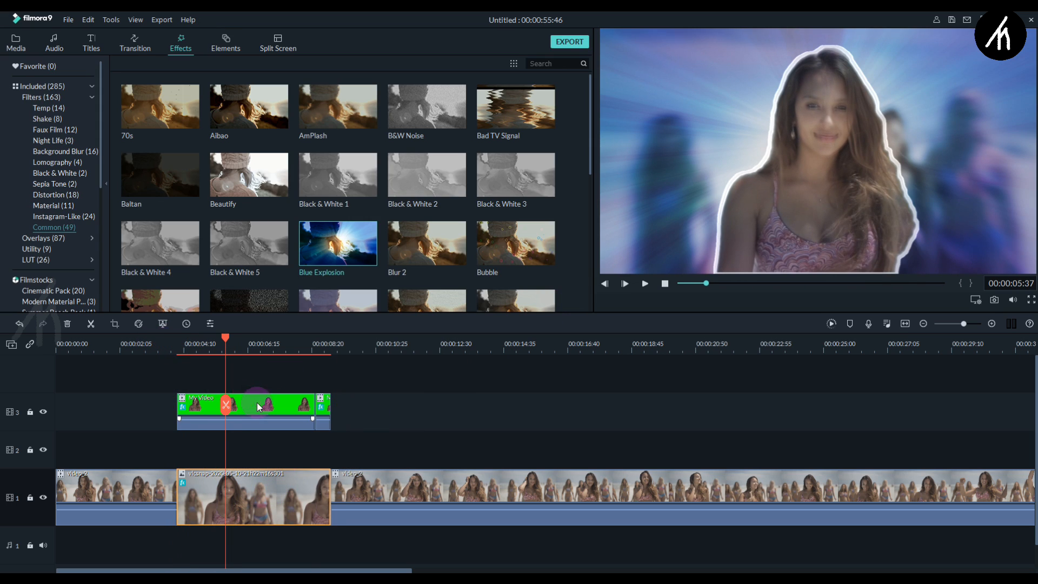
left_click(645, 283)
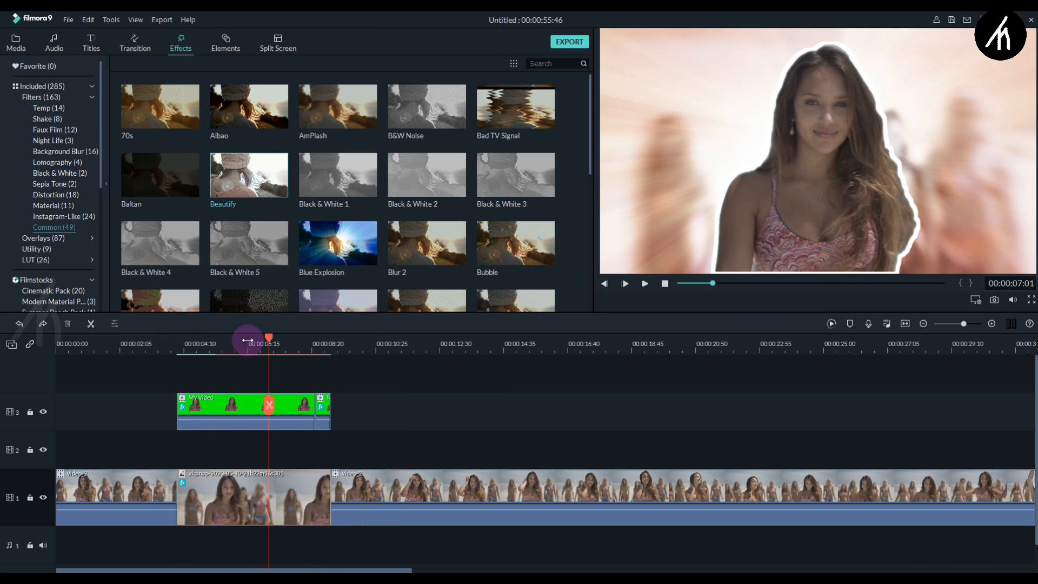
left_click(15, 43)
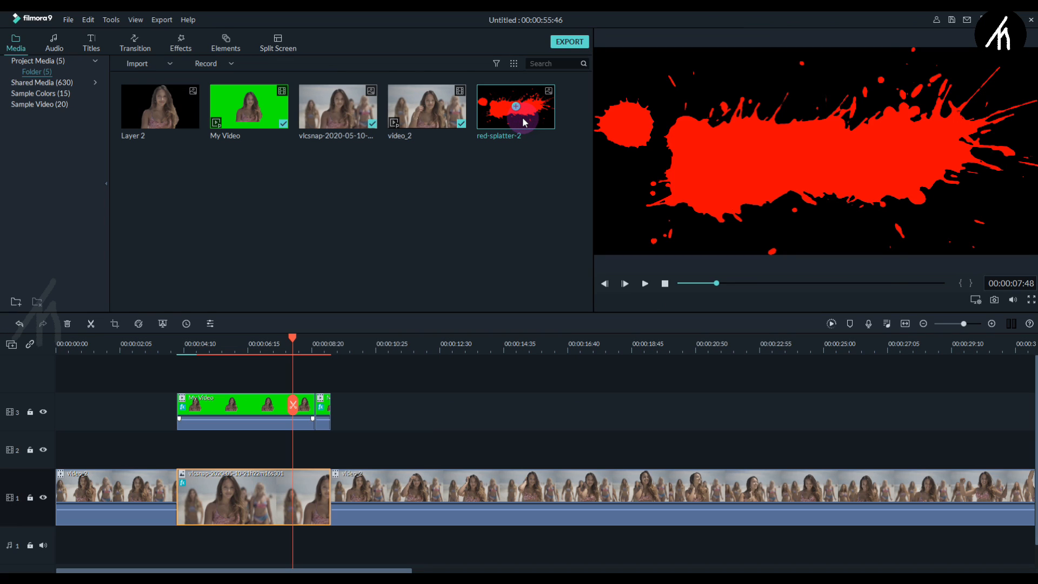
Place red-splatter-2 on track 2 behind the sticker, enlarged, tilted and shifted toward the top.
left_click(645, 283)
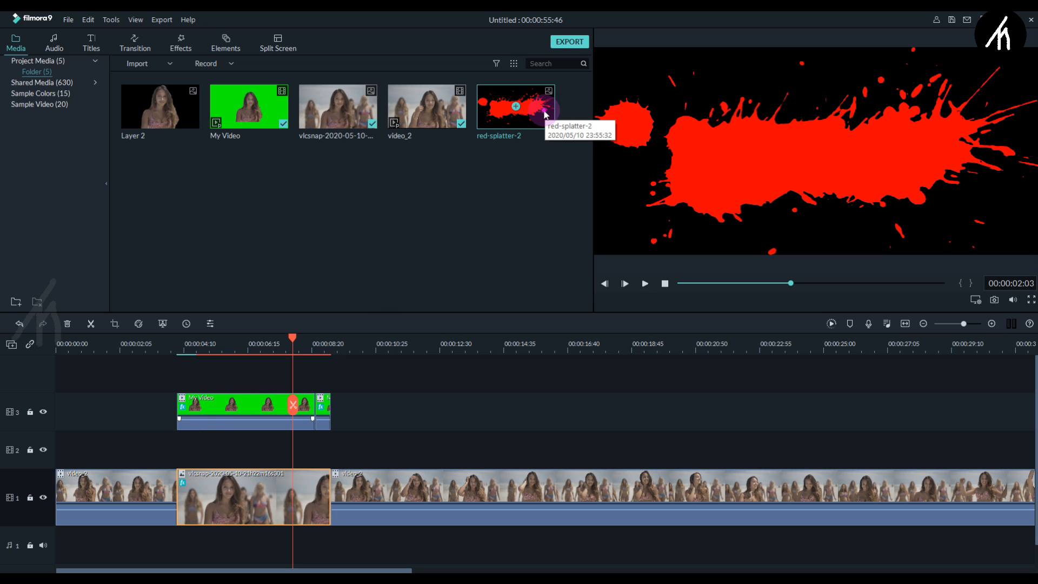
left_click_drag(516, 106, 232, 449)
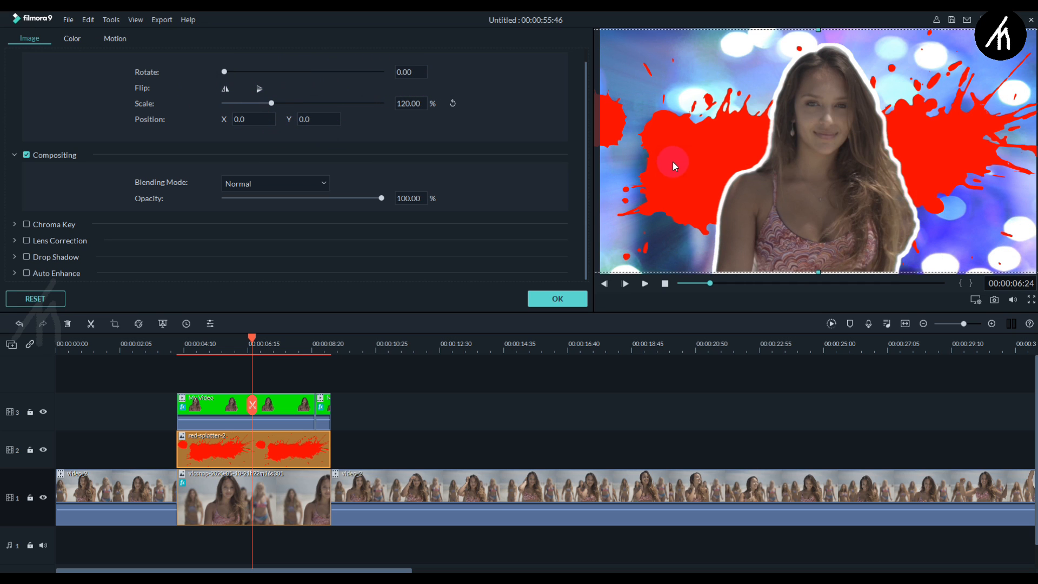
left_click_drag(673, 167, 818, 84)
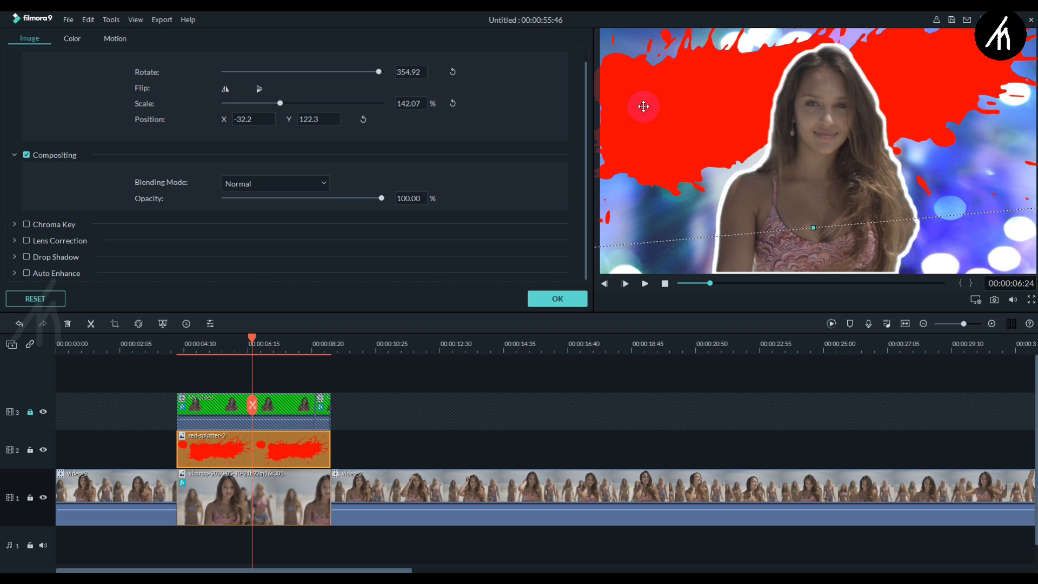
left_click_drag(279, 104, 276, 104)
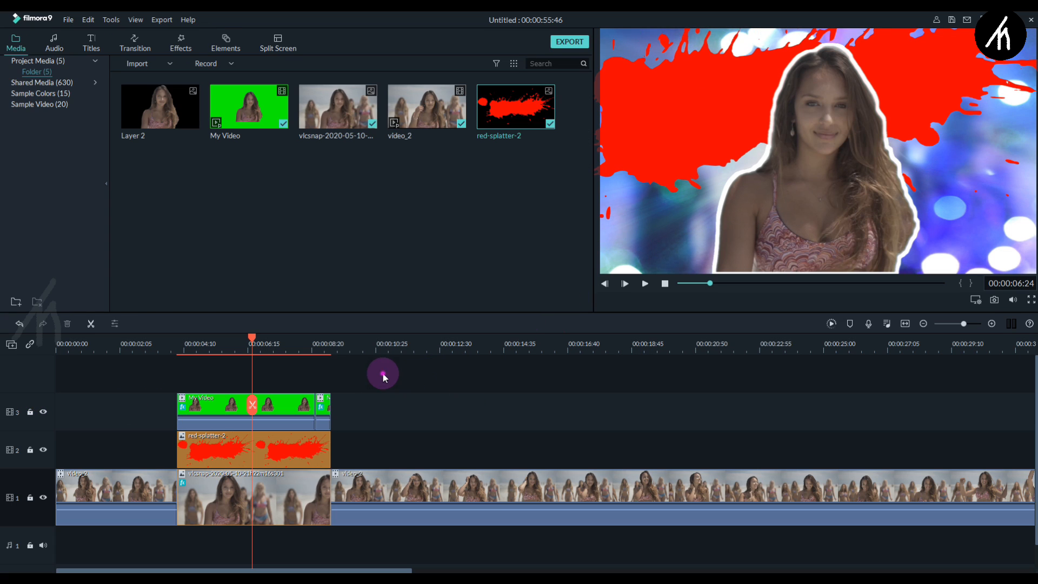
left_click(199, 410)
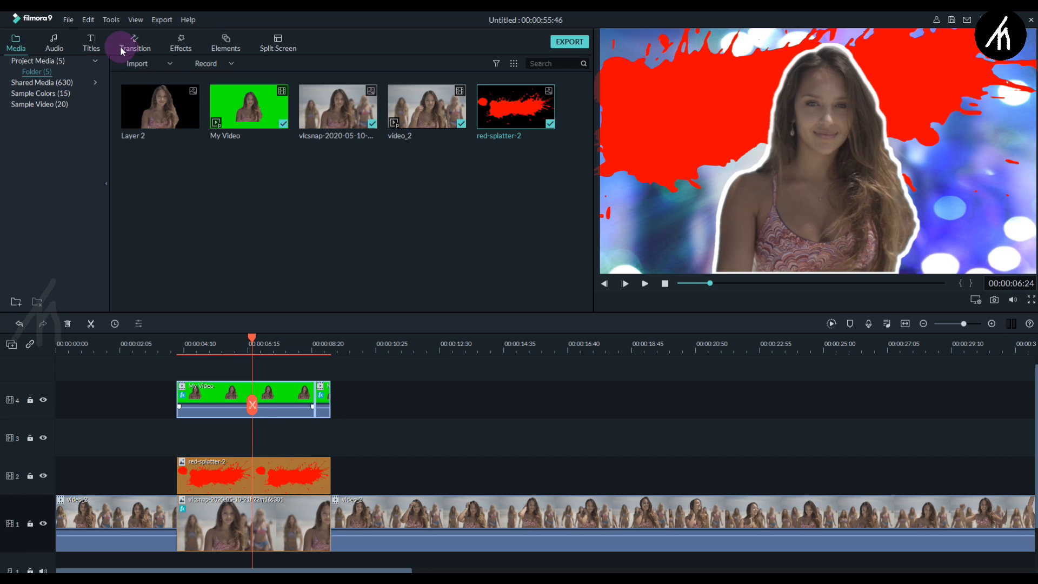
Add a white 'Cute Girl' default title in Rage Italic, size 90, on track 3 over the splatter.
left_click(91, 41)
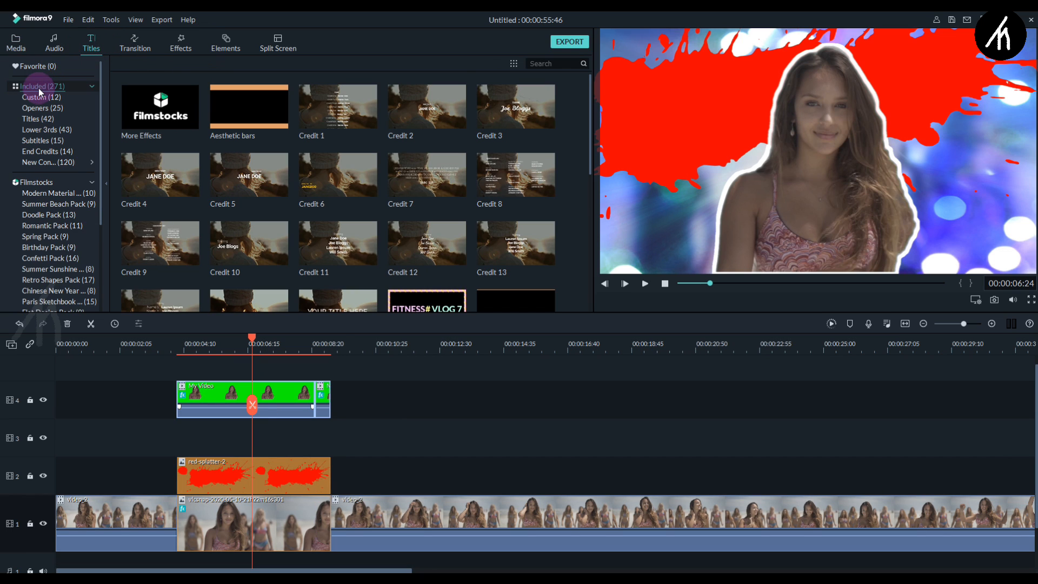
left_click(30, 119)
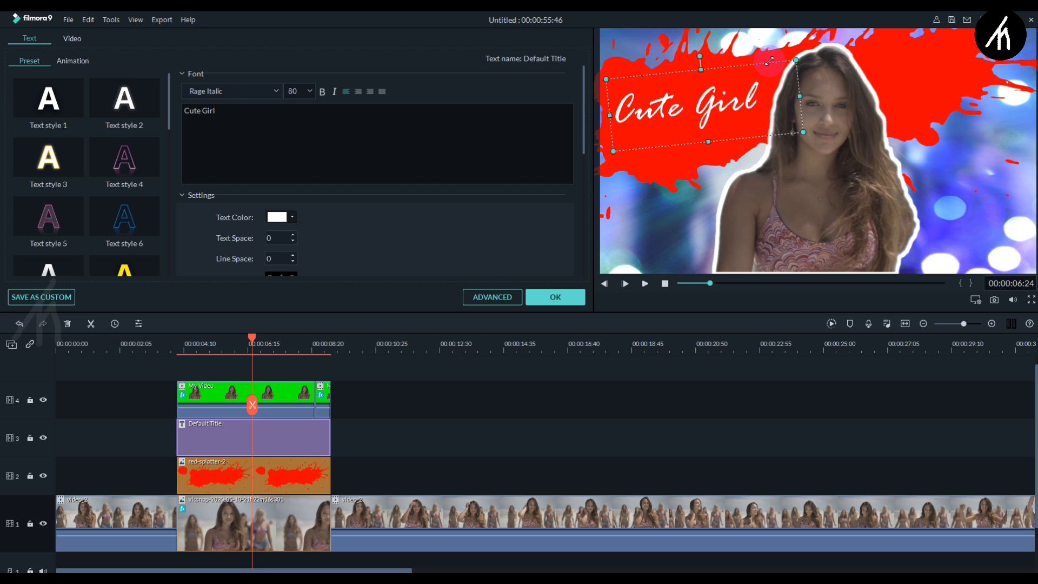
left_click(309, 87)
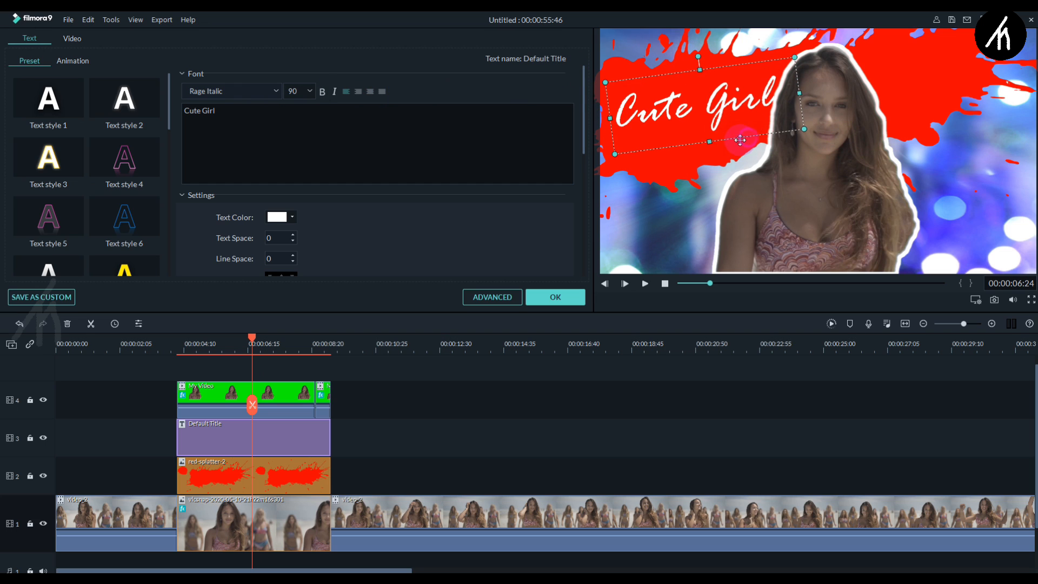
left_click(555, 297)
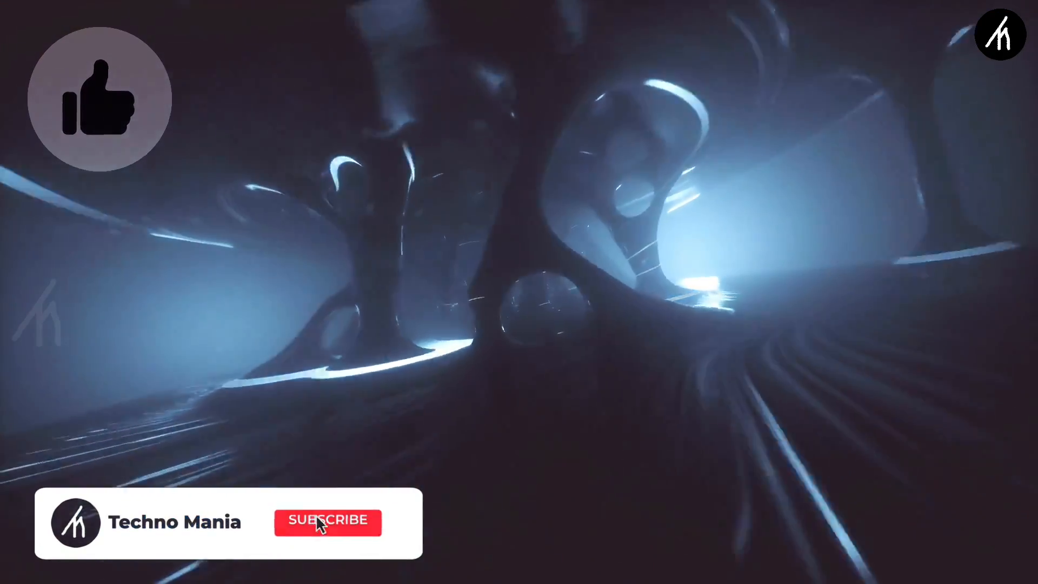
left_click(328, 522)
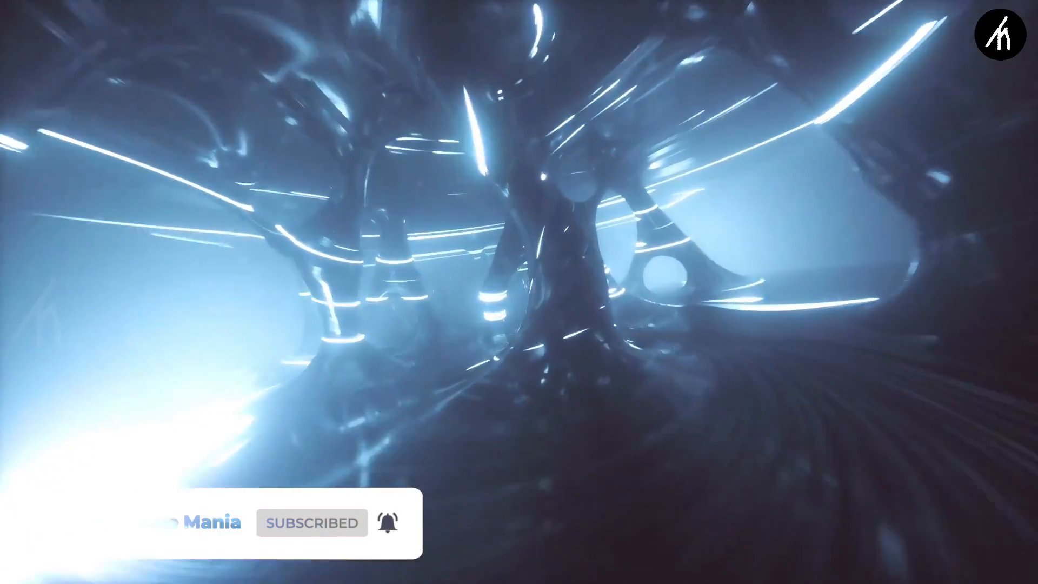